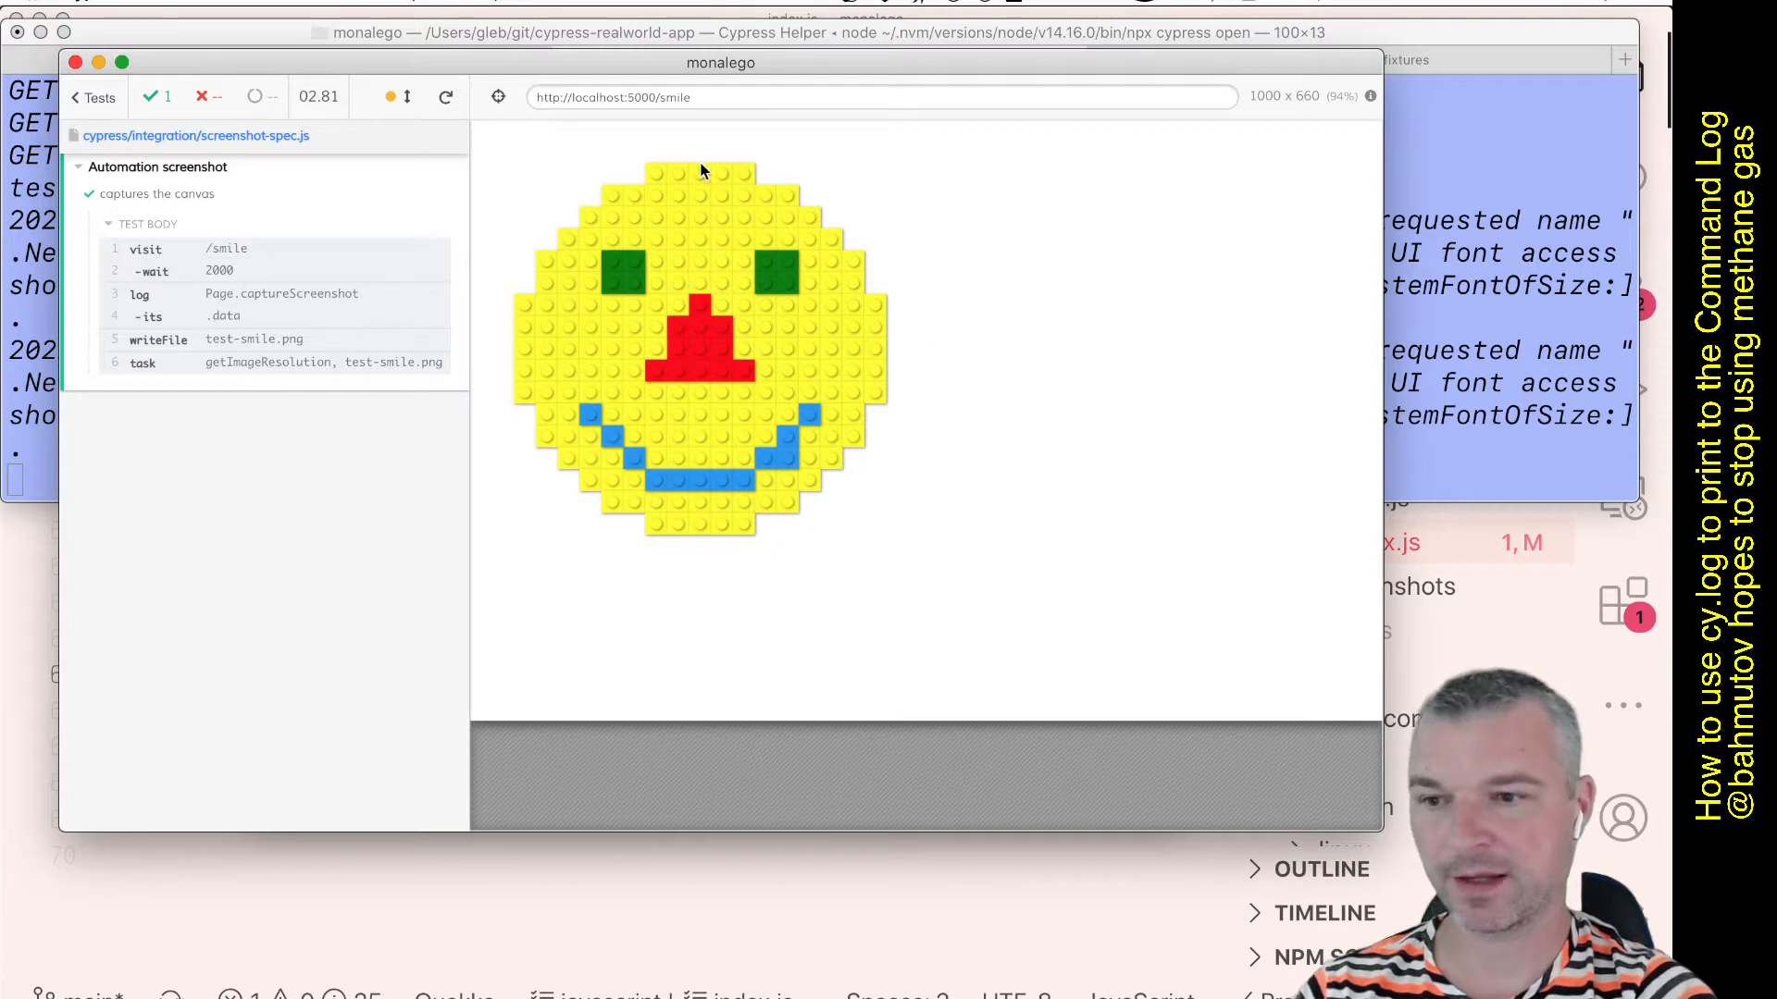
# Review the passing screenshot test in the Cypress Command Log.
pyautogui.click(446, 96)
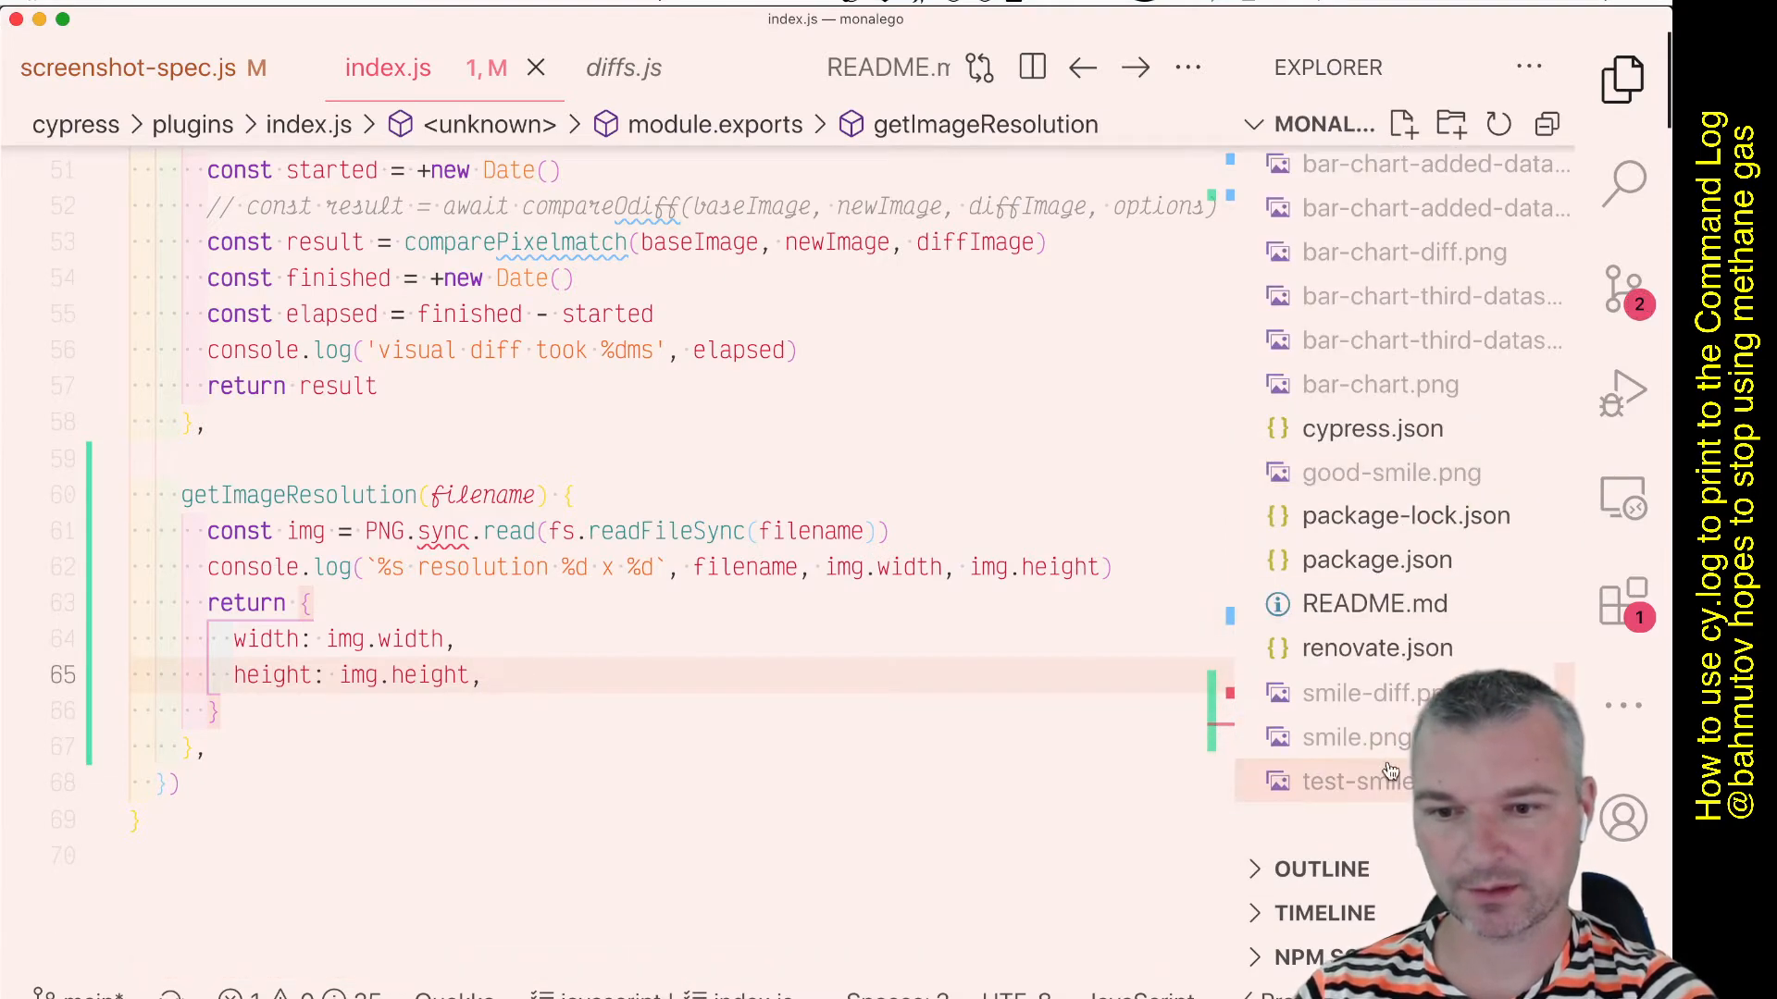
# Preview the saved test-smile.png screenshot, then return to plugins/index.js.
pyautogui.click(1360, 781)
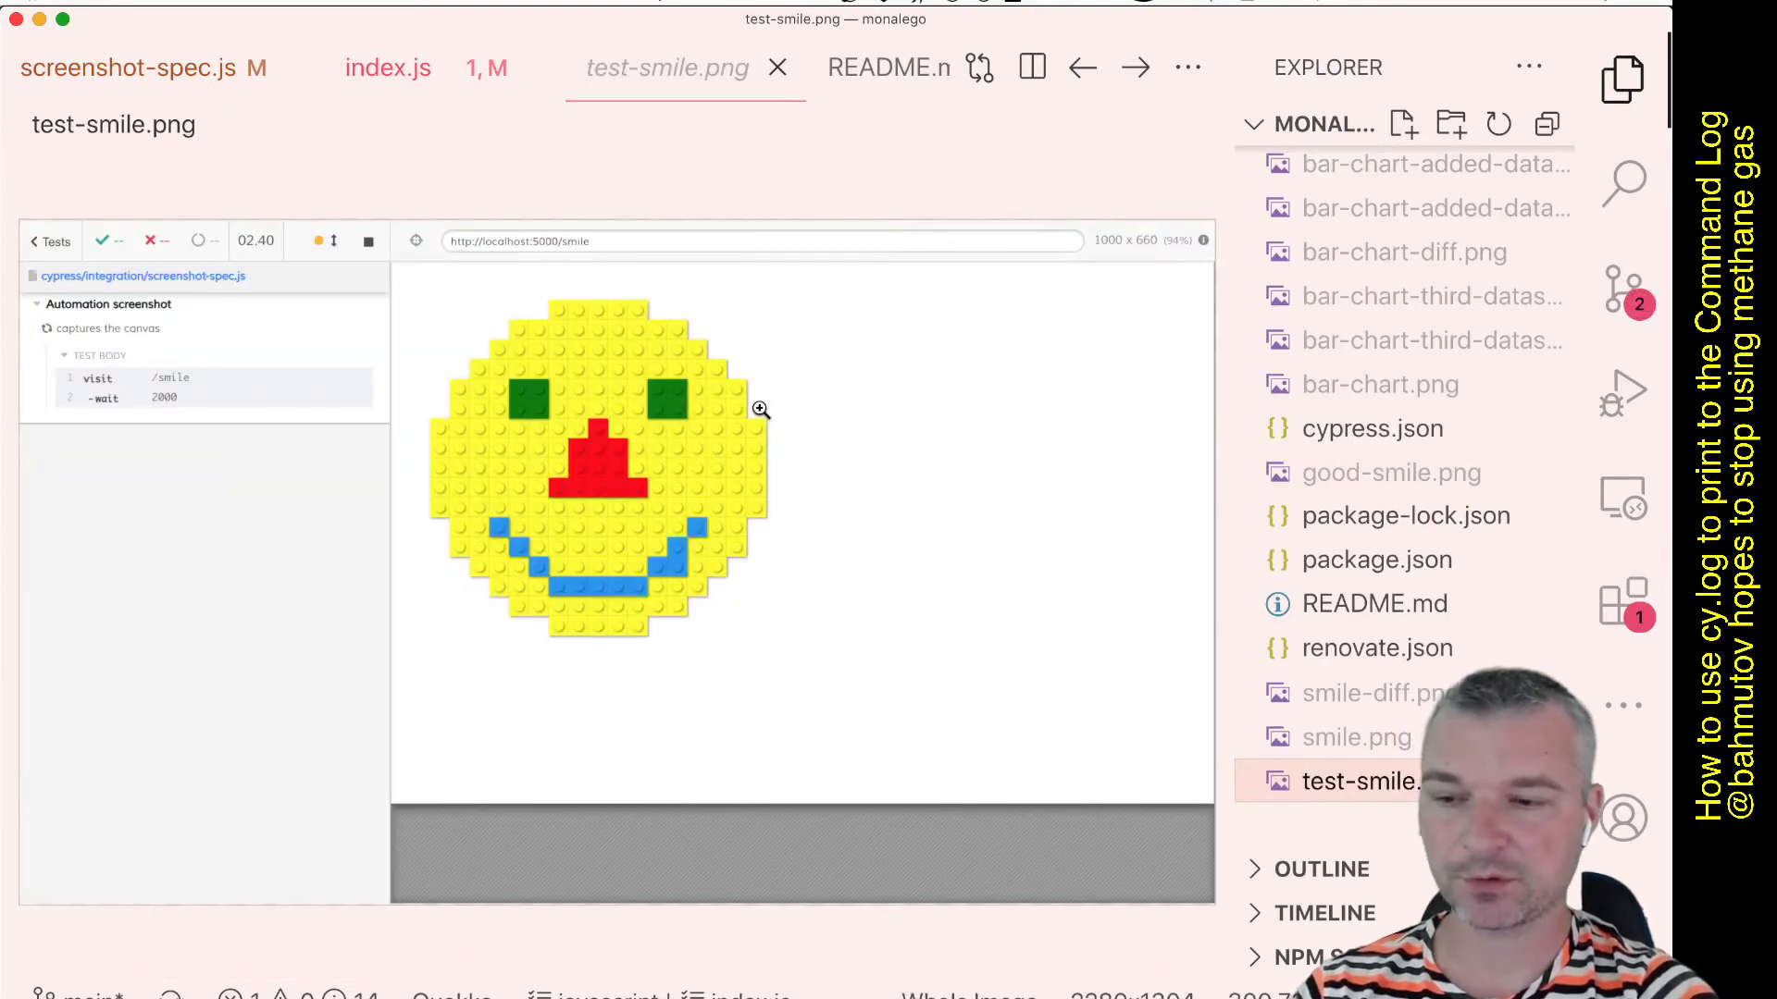
pyautogui.moveTo(609, 443)
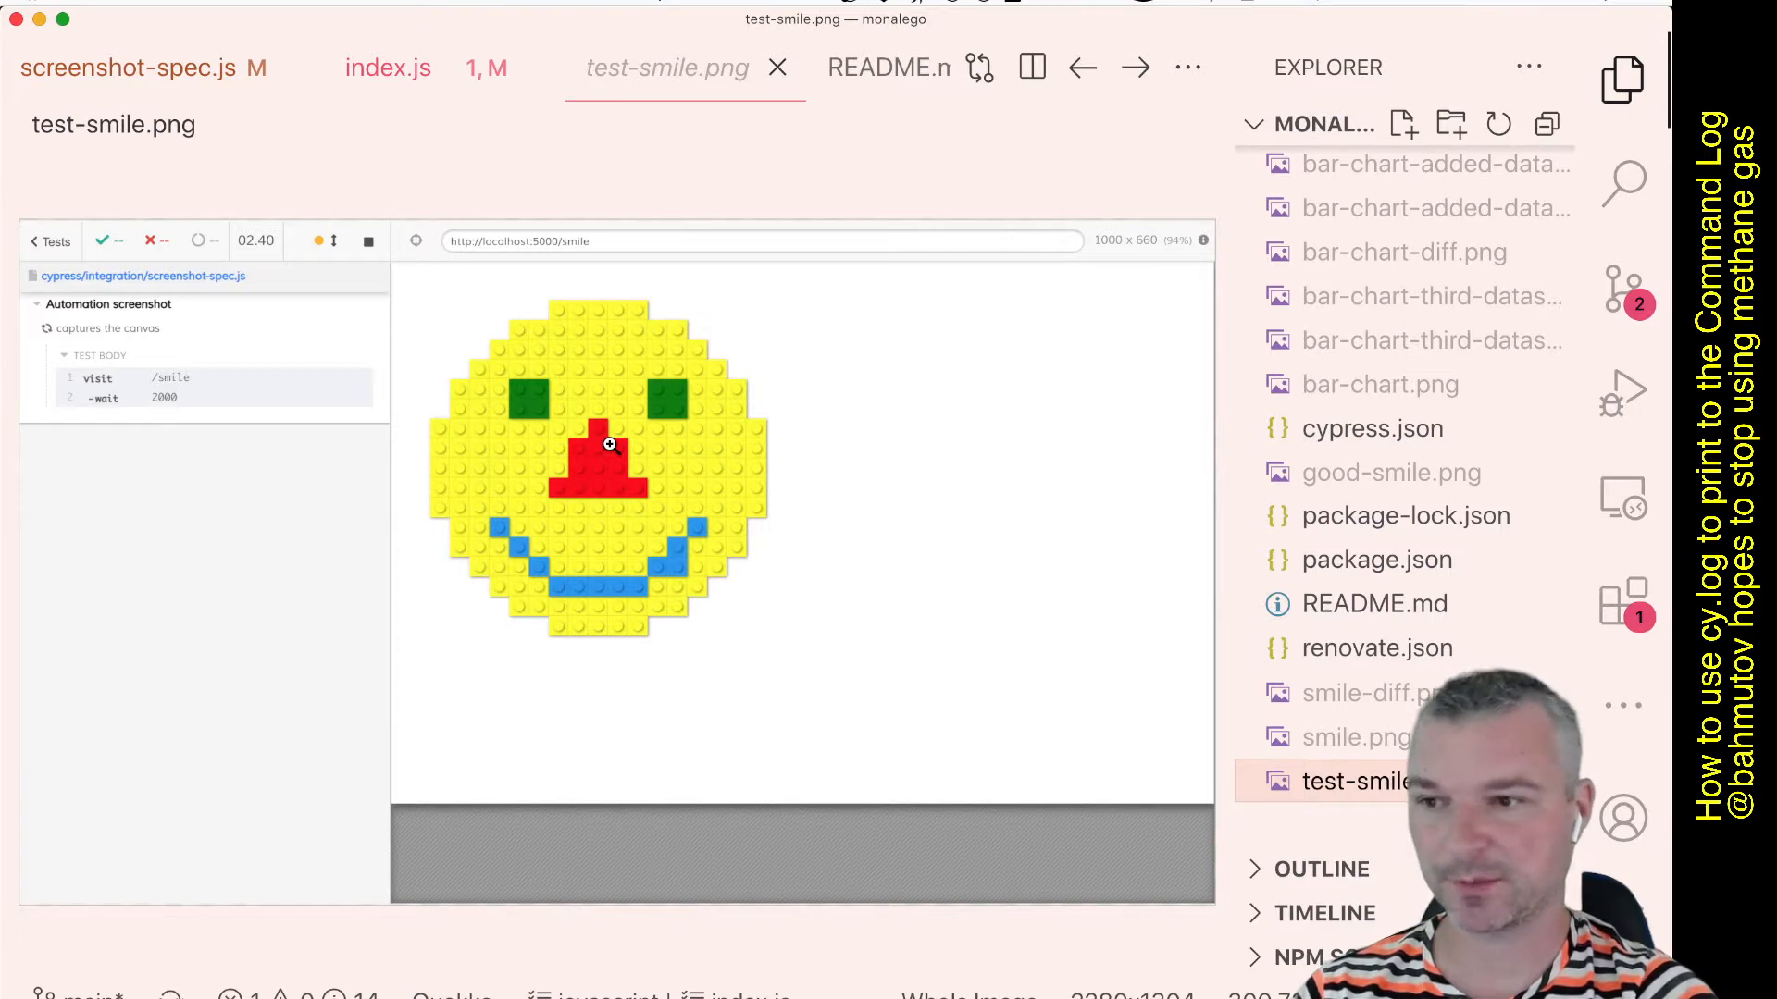
pyautogui.click(387, 67)
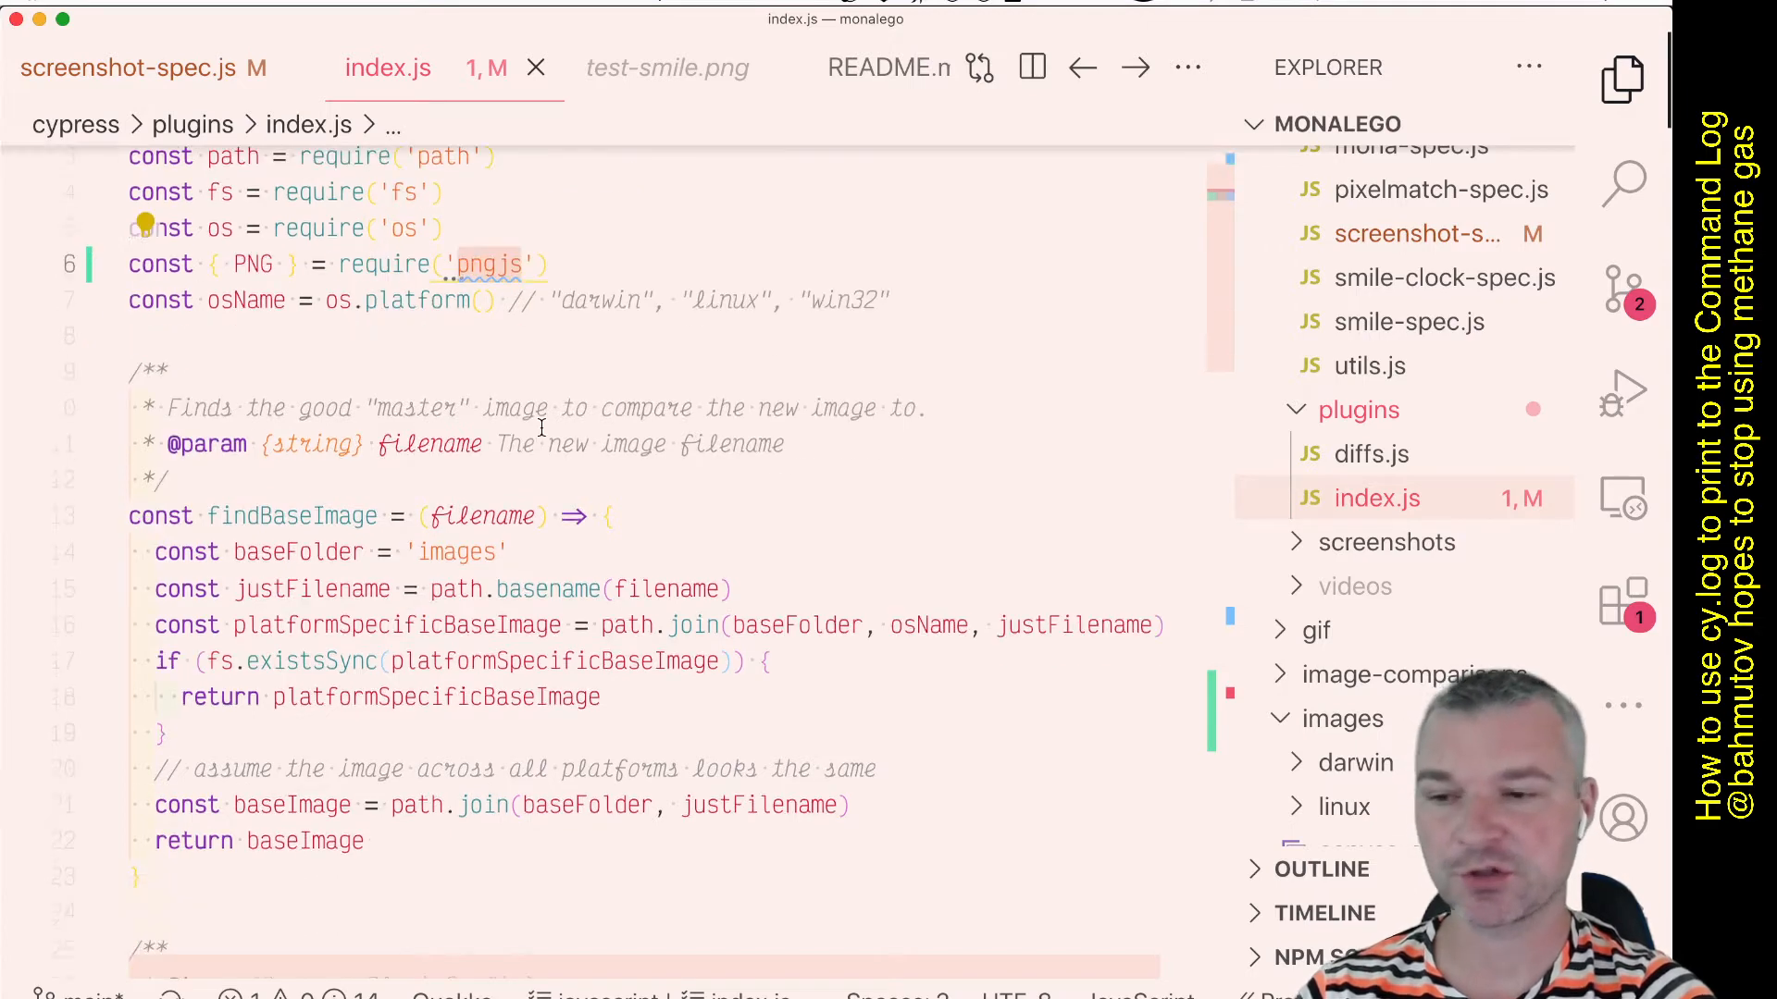
# Scroll through the getImageResolution code in plugins/index.js.
pyautogui.scroll(-3)
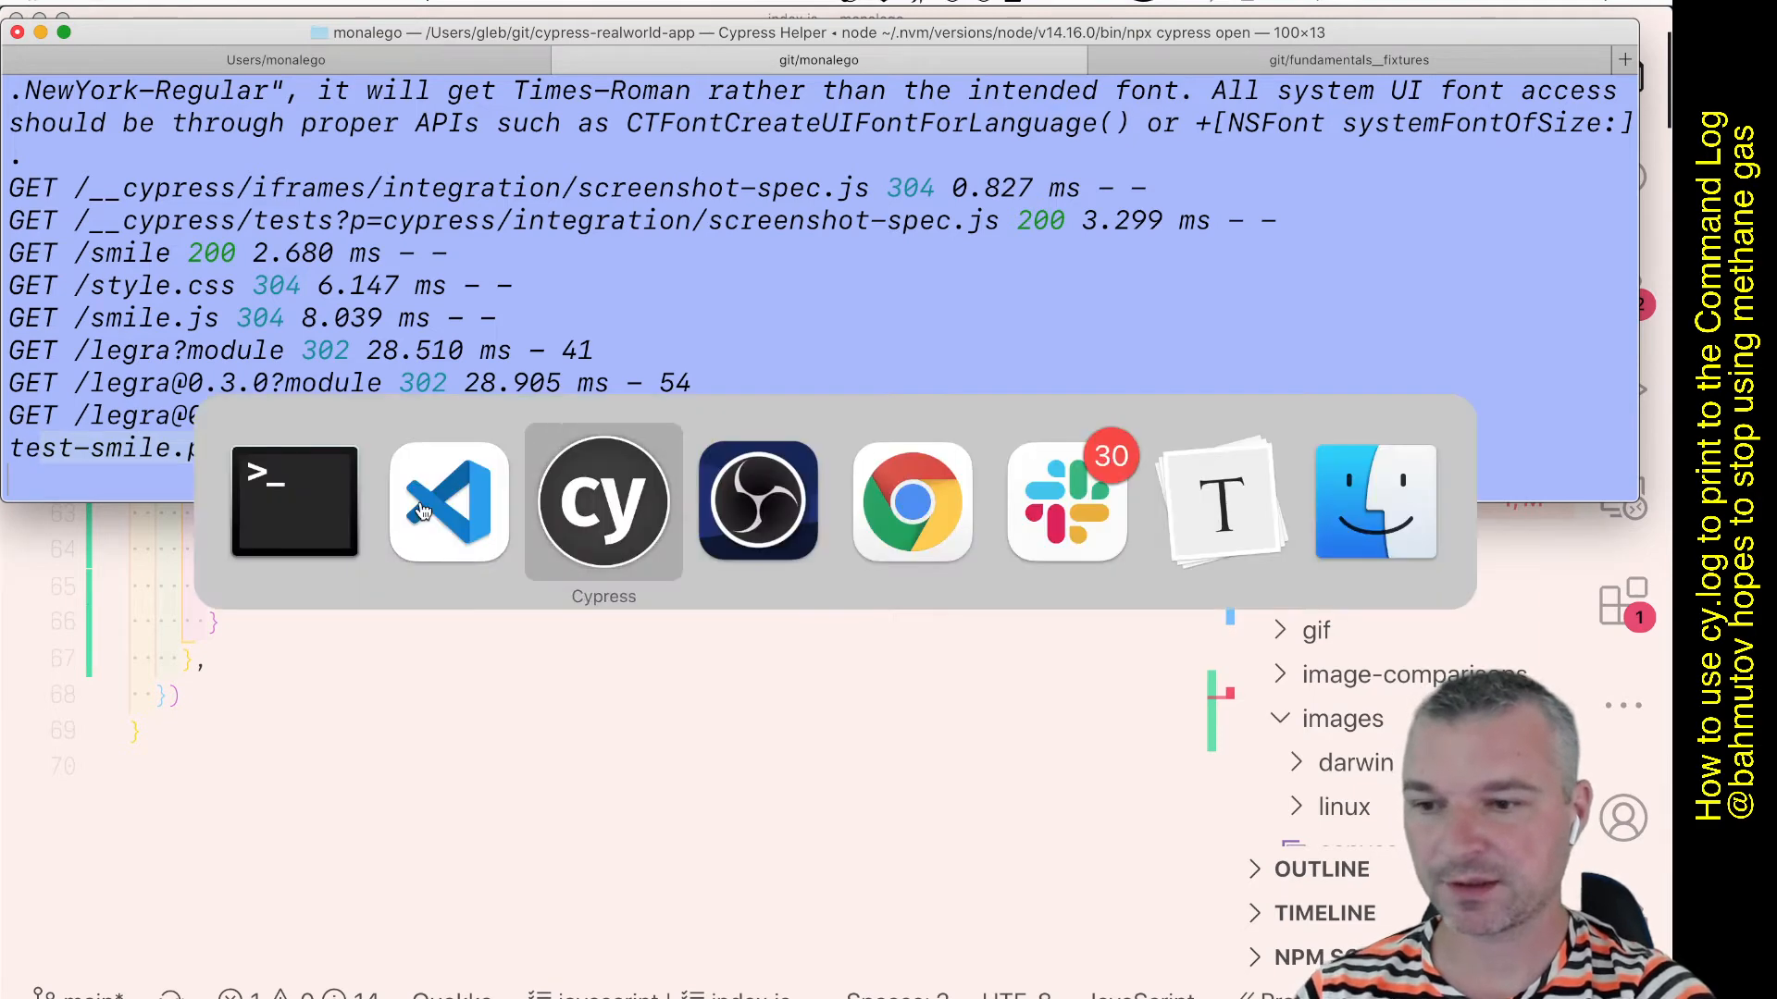
# Bring the Cypress runner forward to check the screenshot spec's command list.
pyautogui.click(603, 502)
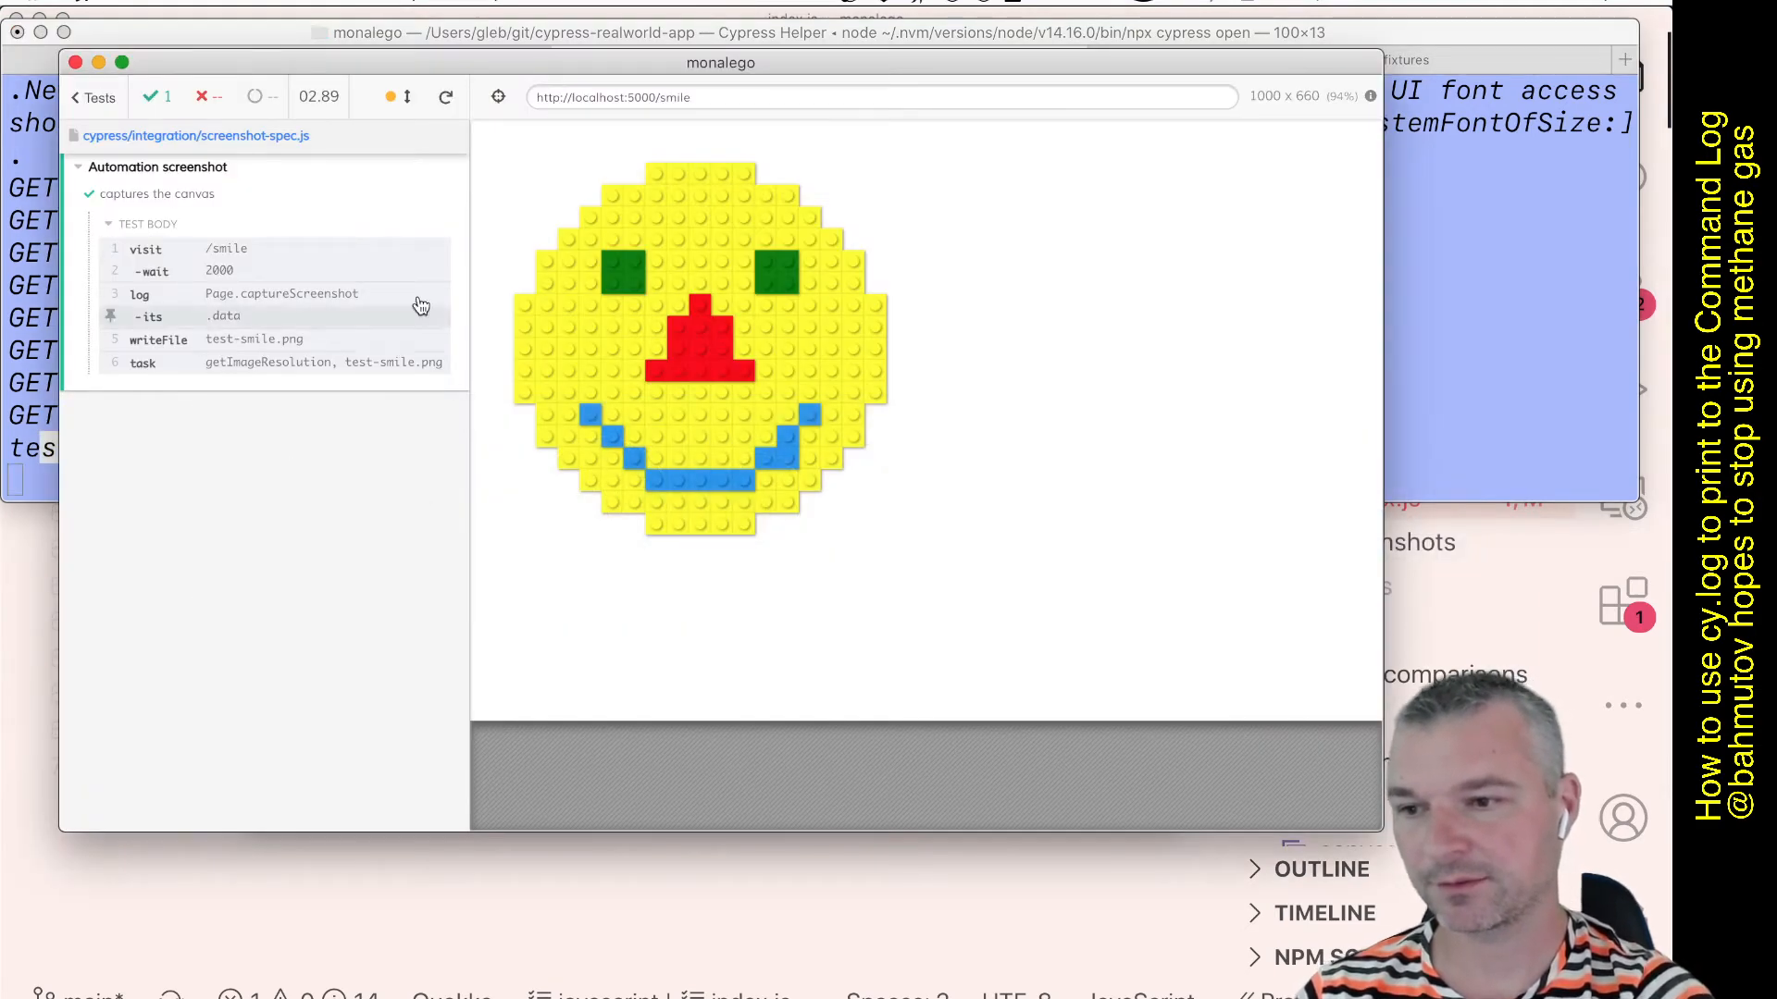
pyautogui.moveTo(282, 639)
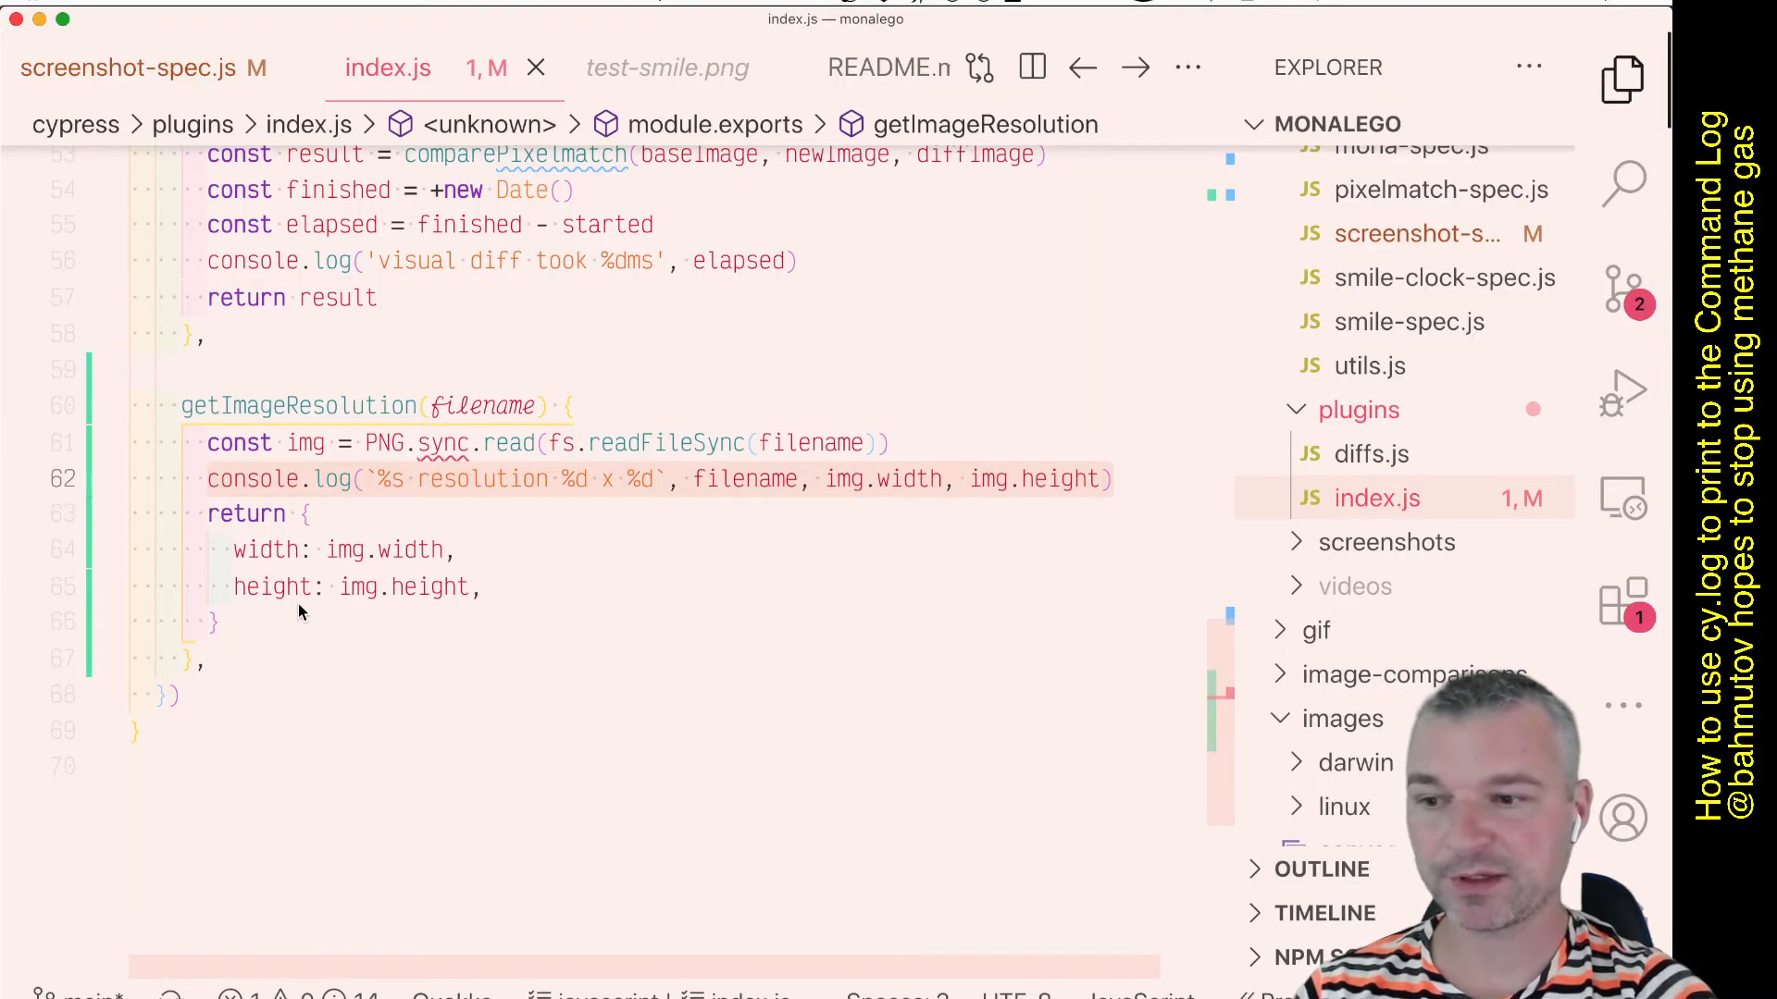
pyautogui.moveTo(272, 587)
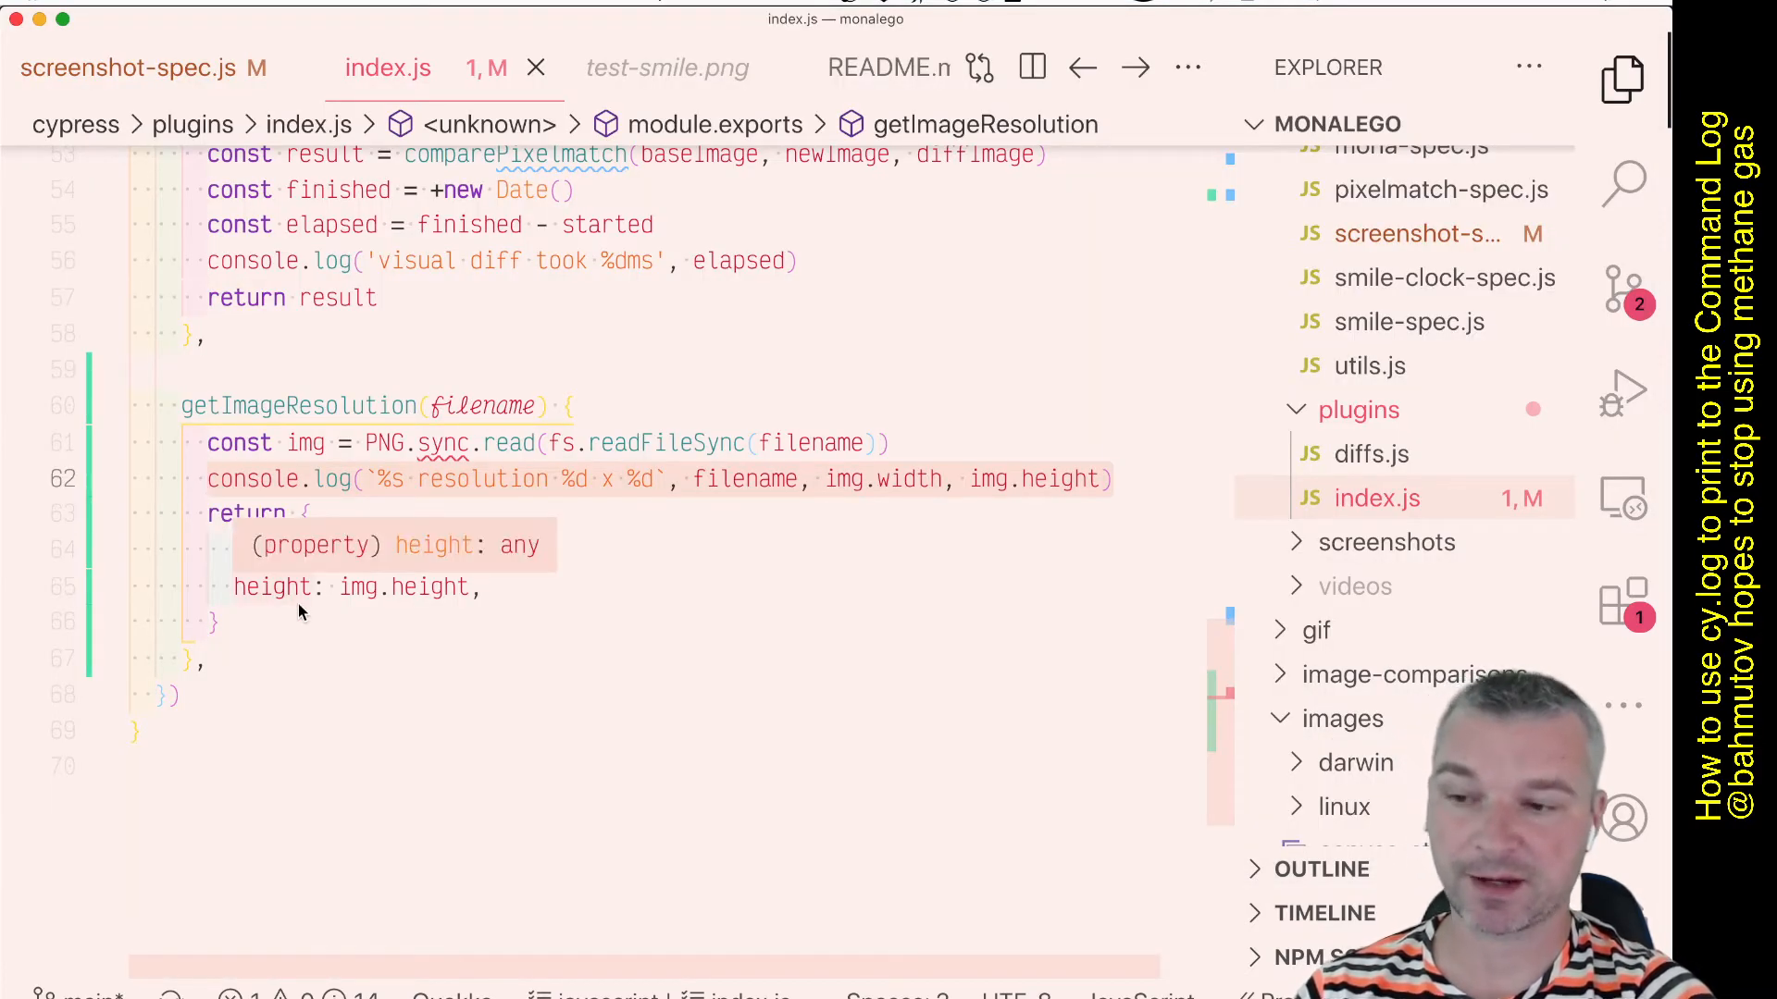
# In screenshot-spec.js, append .then(cy.log) to the cy.task call so Cypress logs width 2280, height 1304.
pyautogui.click(139, 67)
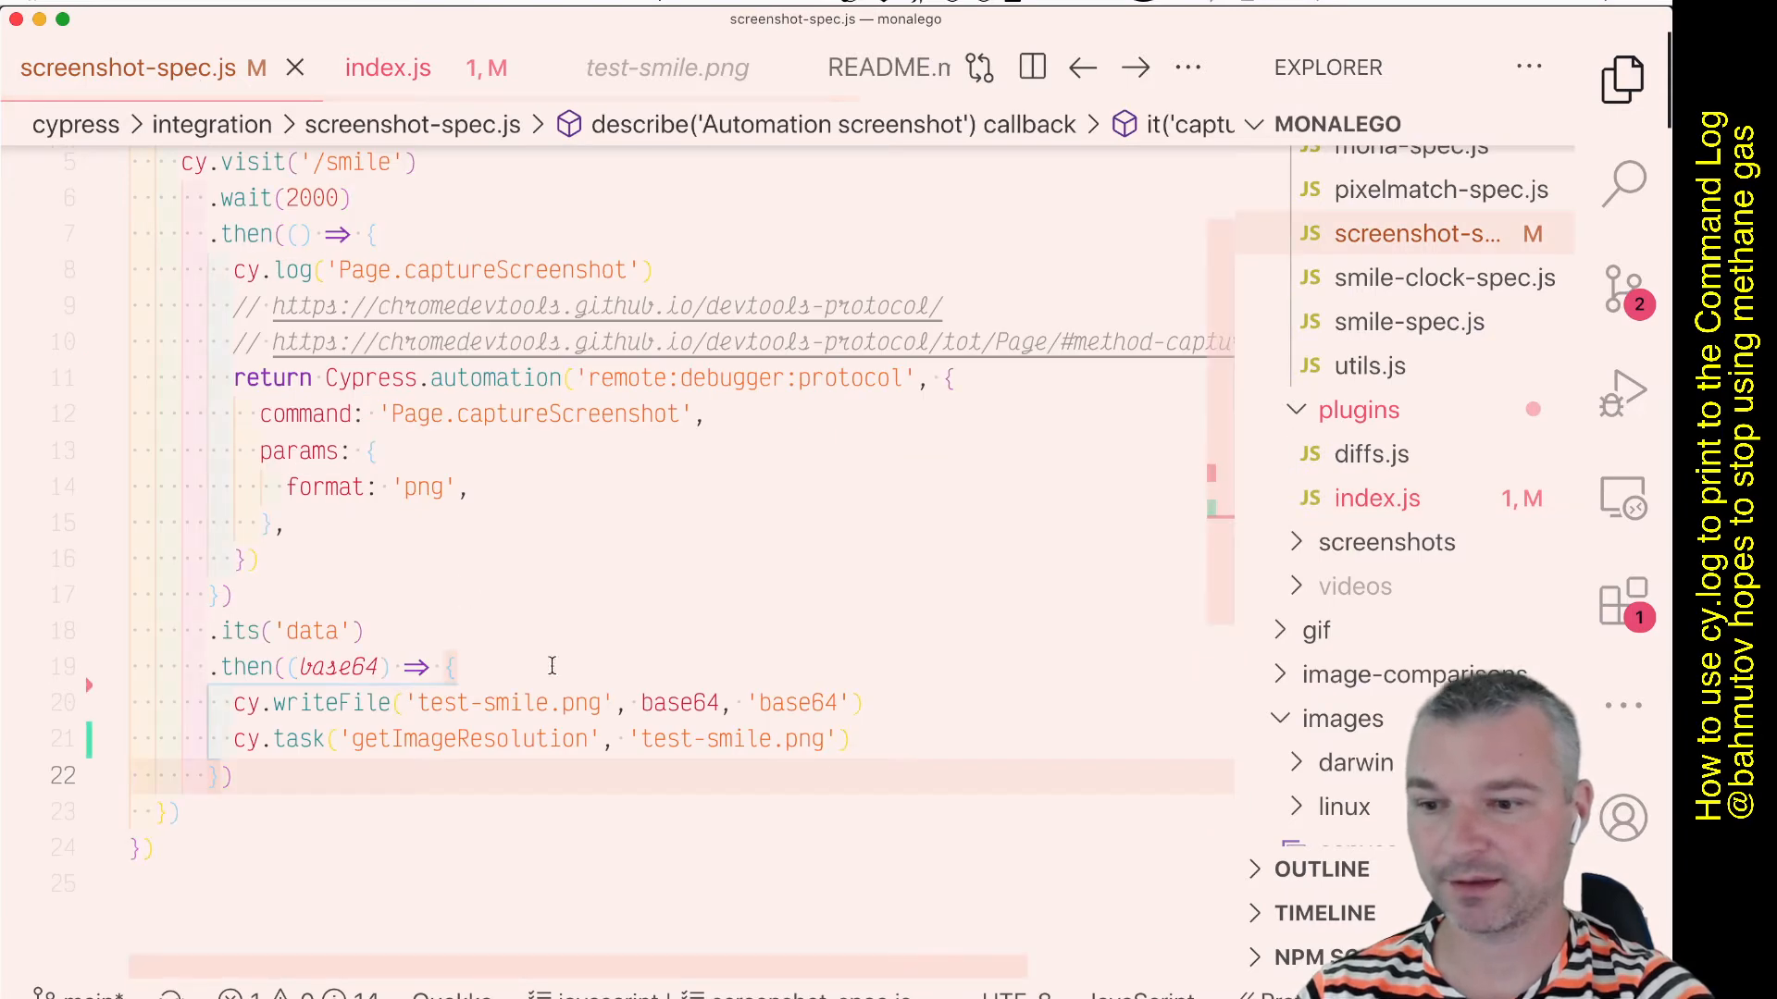
pyautogui.write('.then')
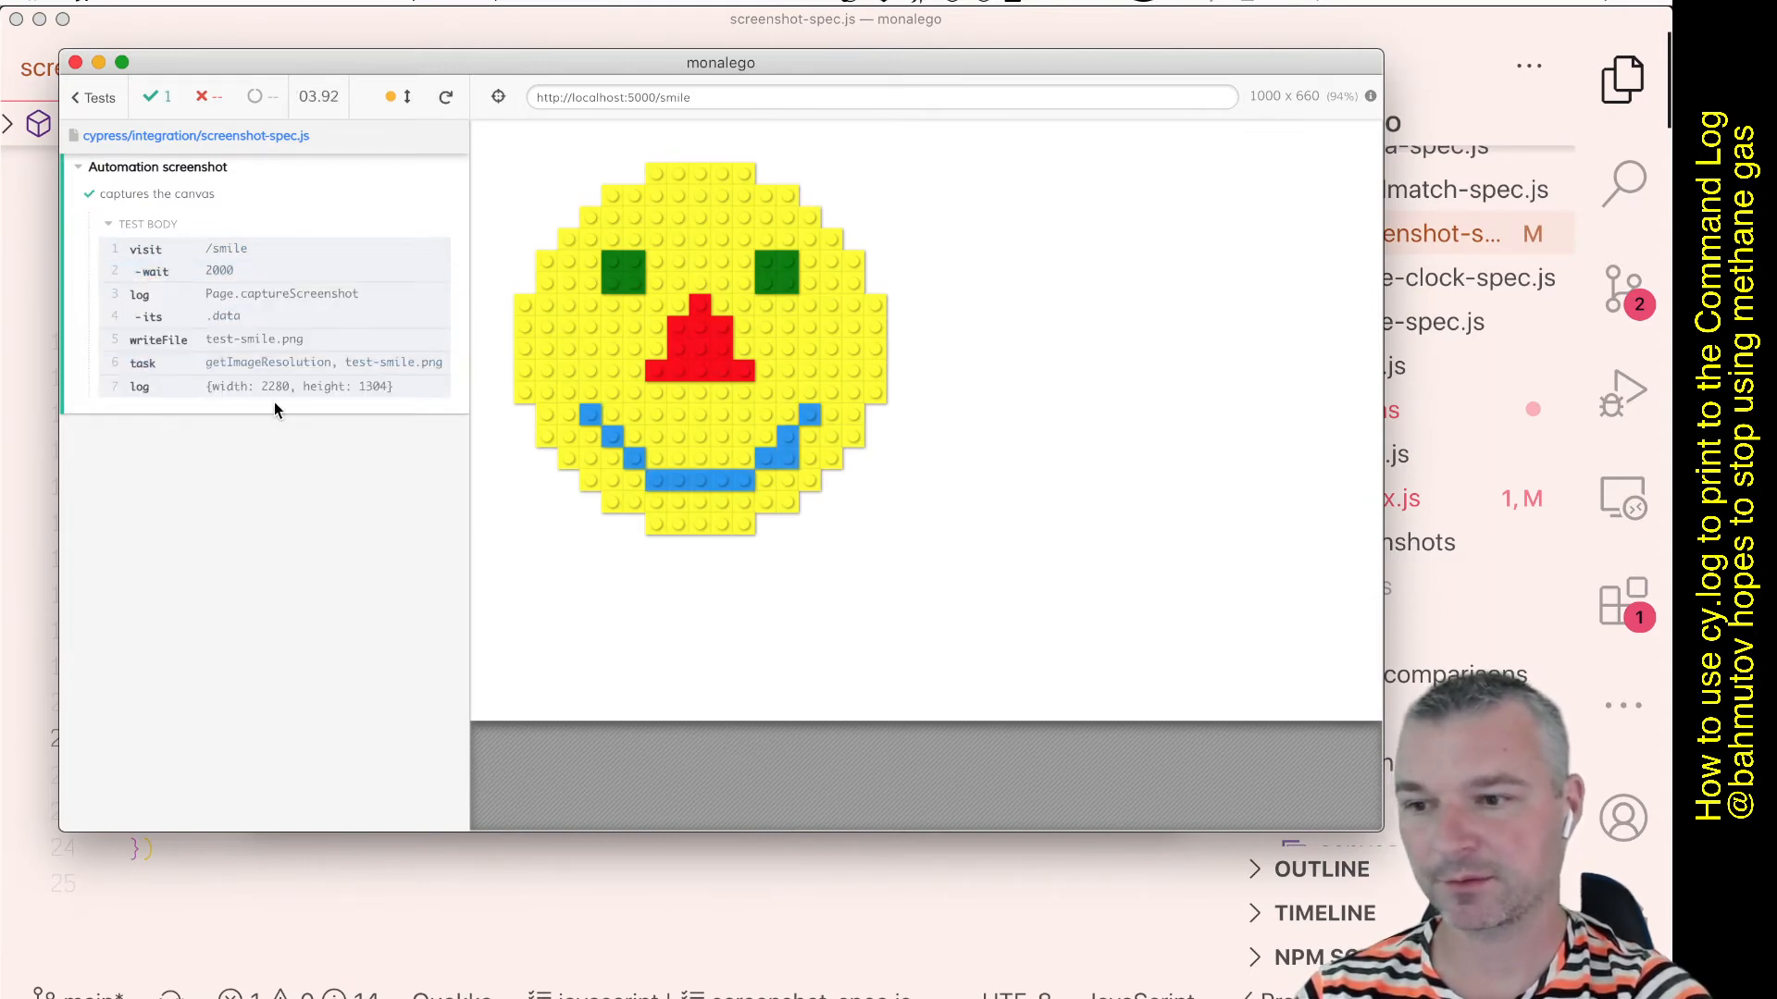
pyautogui.moveTo(374, 554)
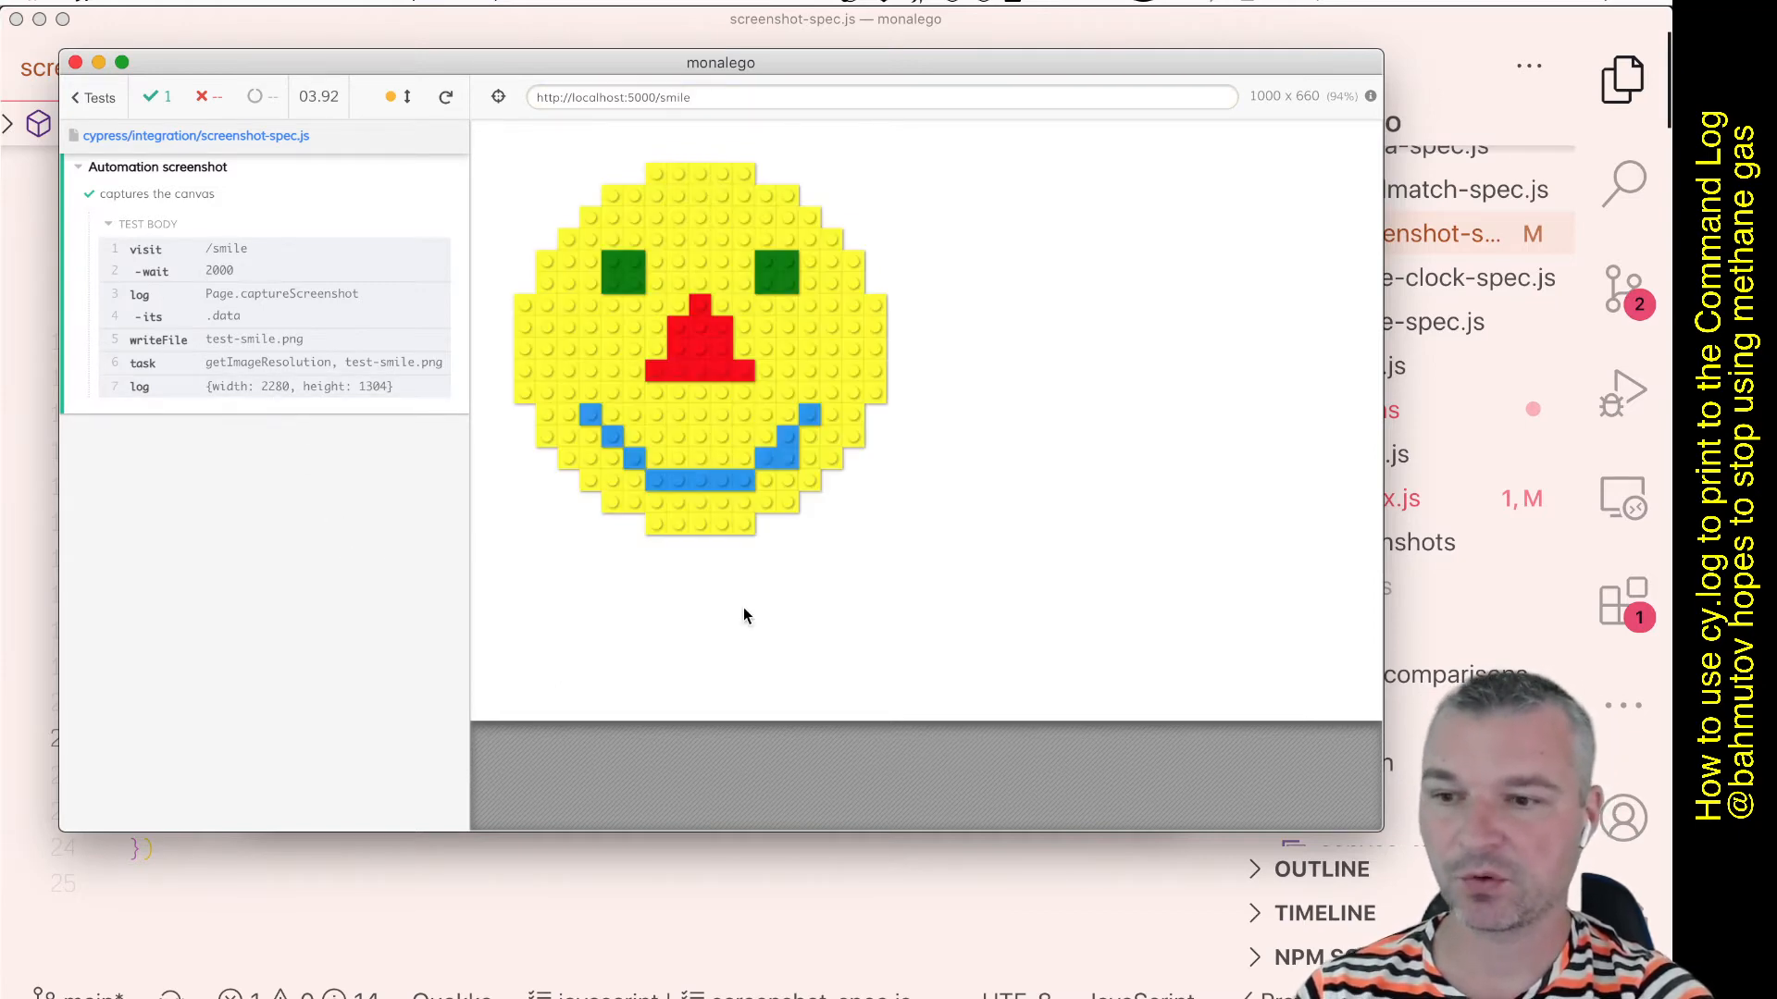
pyautogui.moveTo(914, 627)
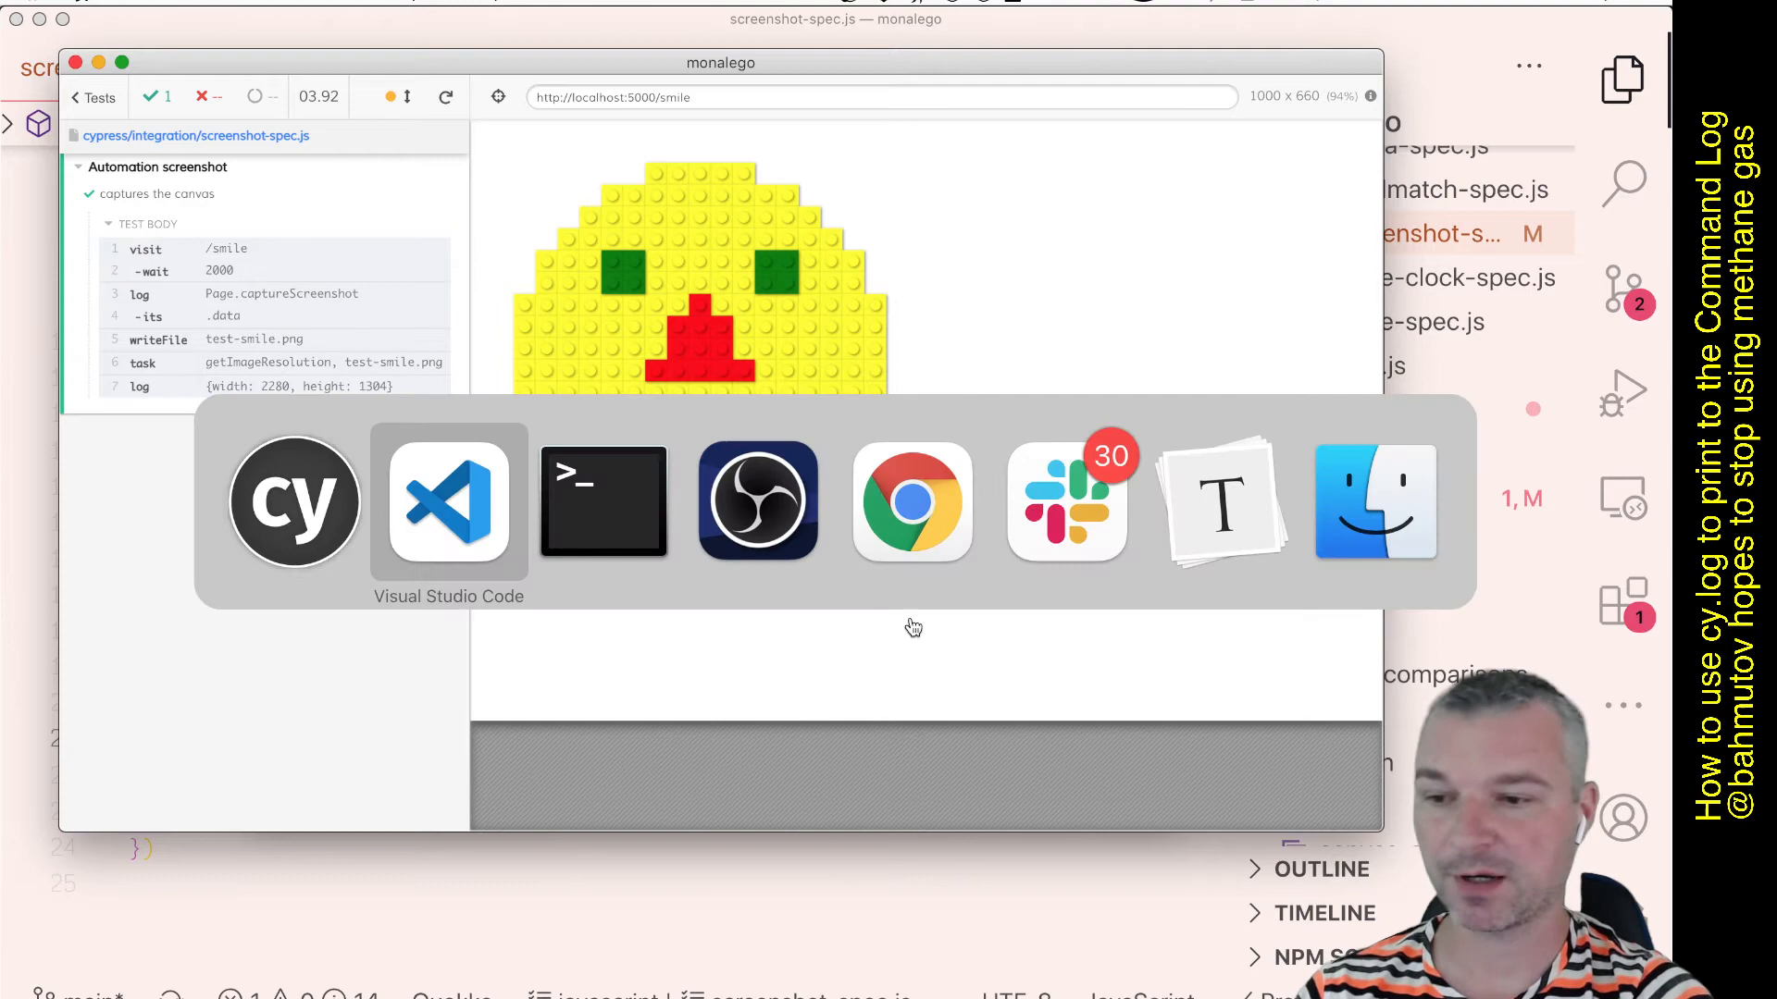
# Extend the getImageResolution return object with filename and format: 'PNG'.
pyautogui.click(448, 502)
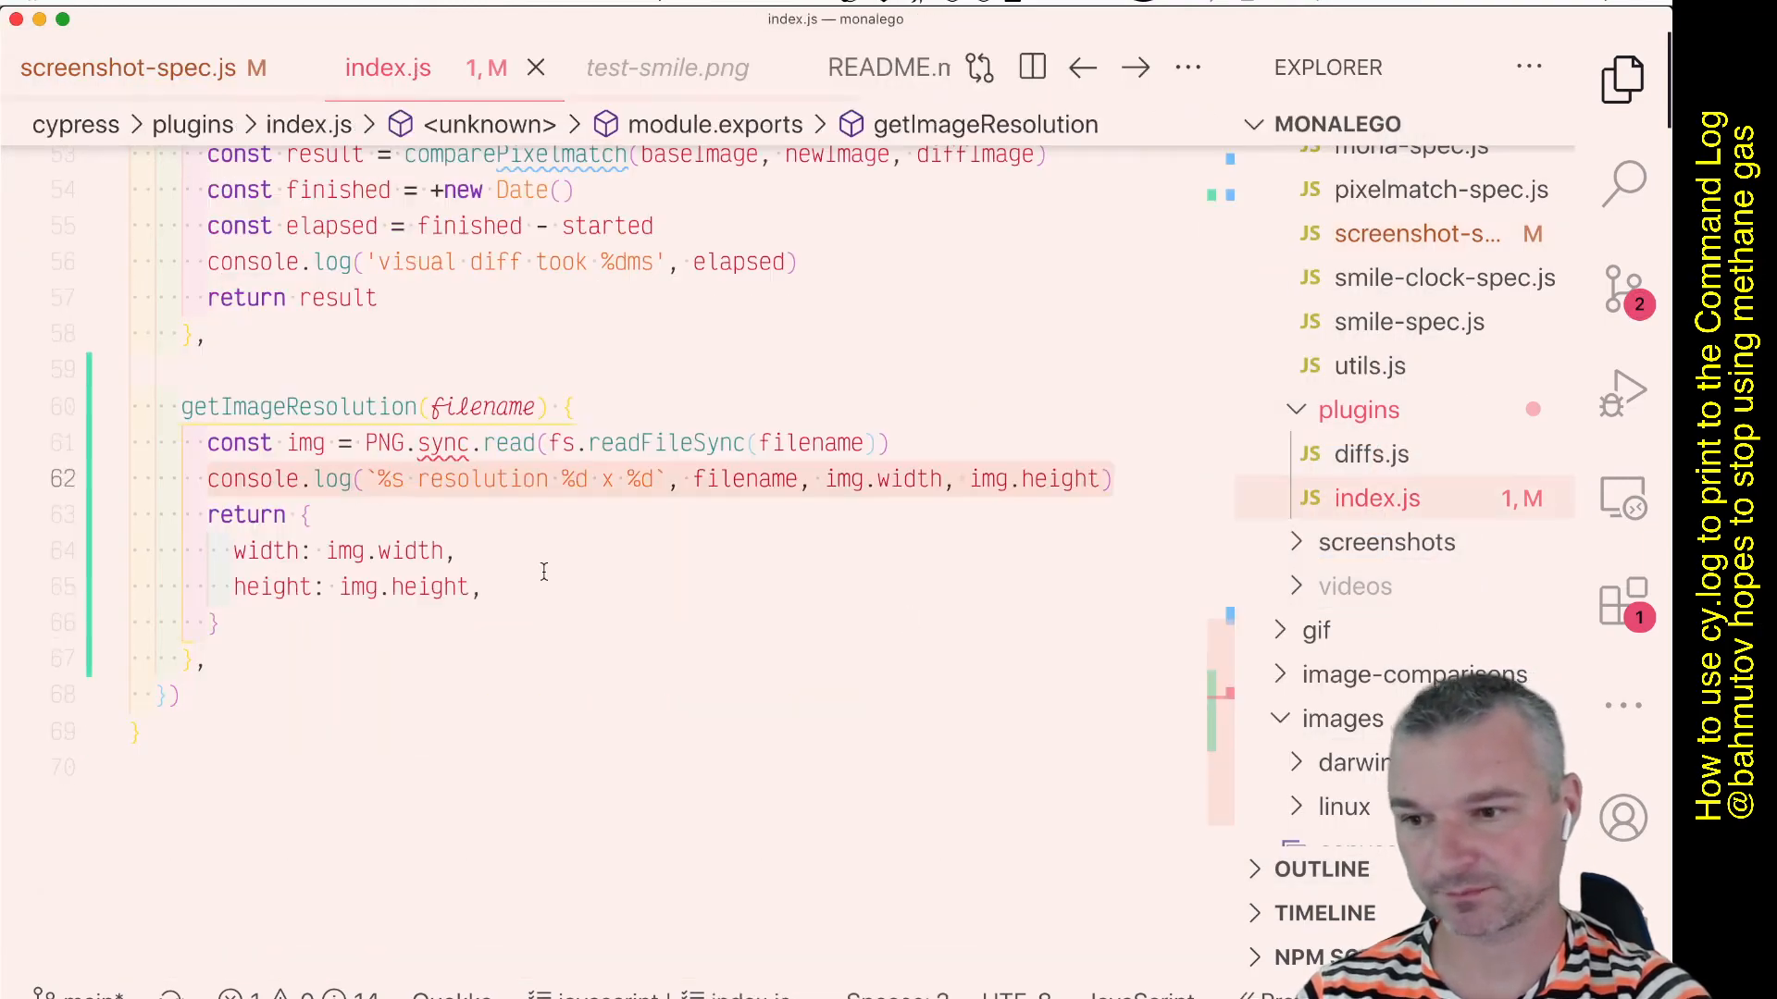
pyautogui.write('filename,')
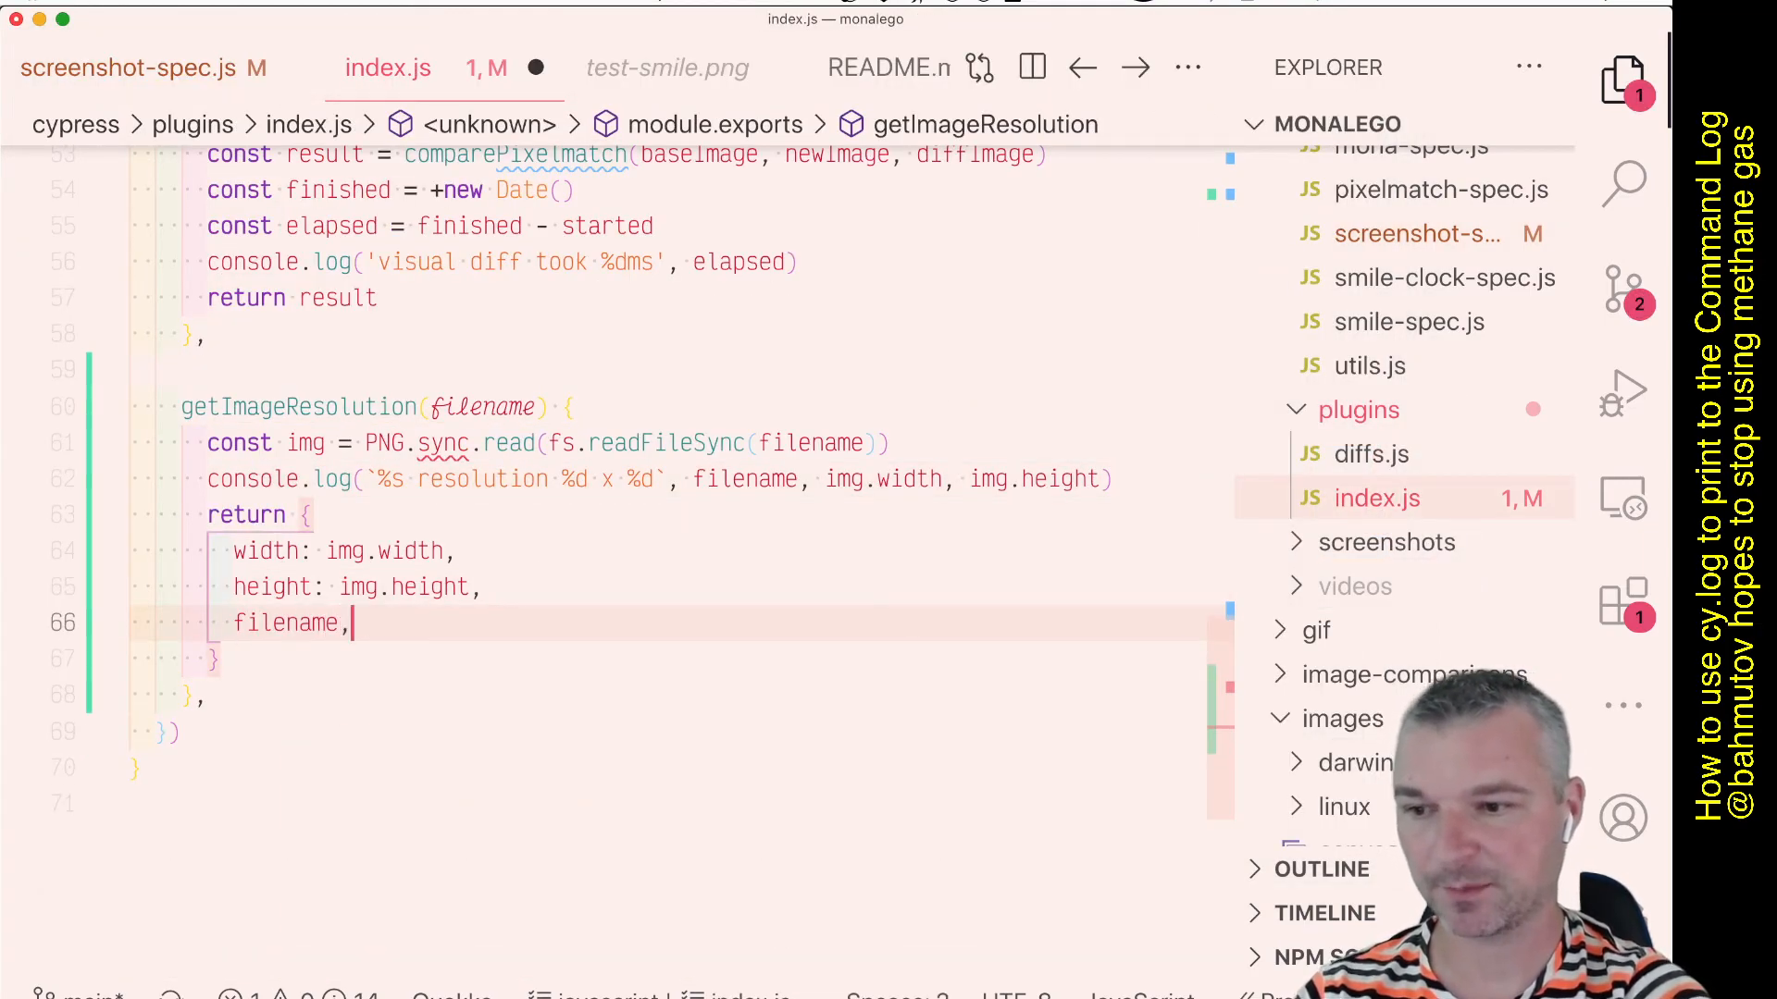
pyautogui.write('format')
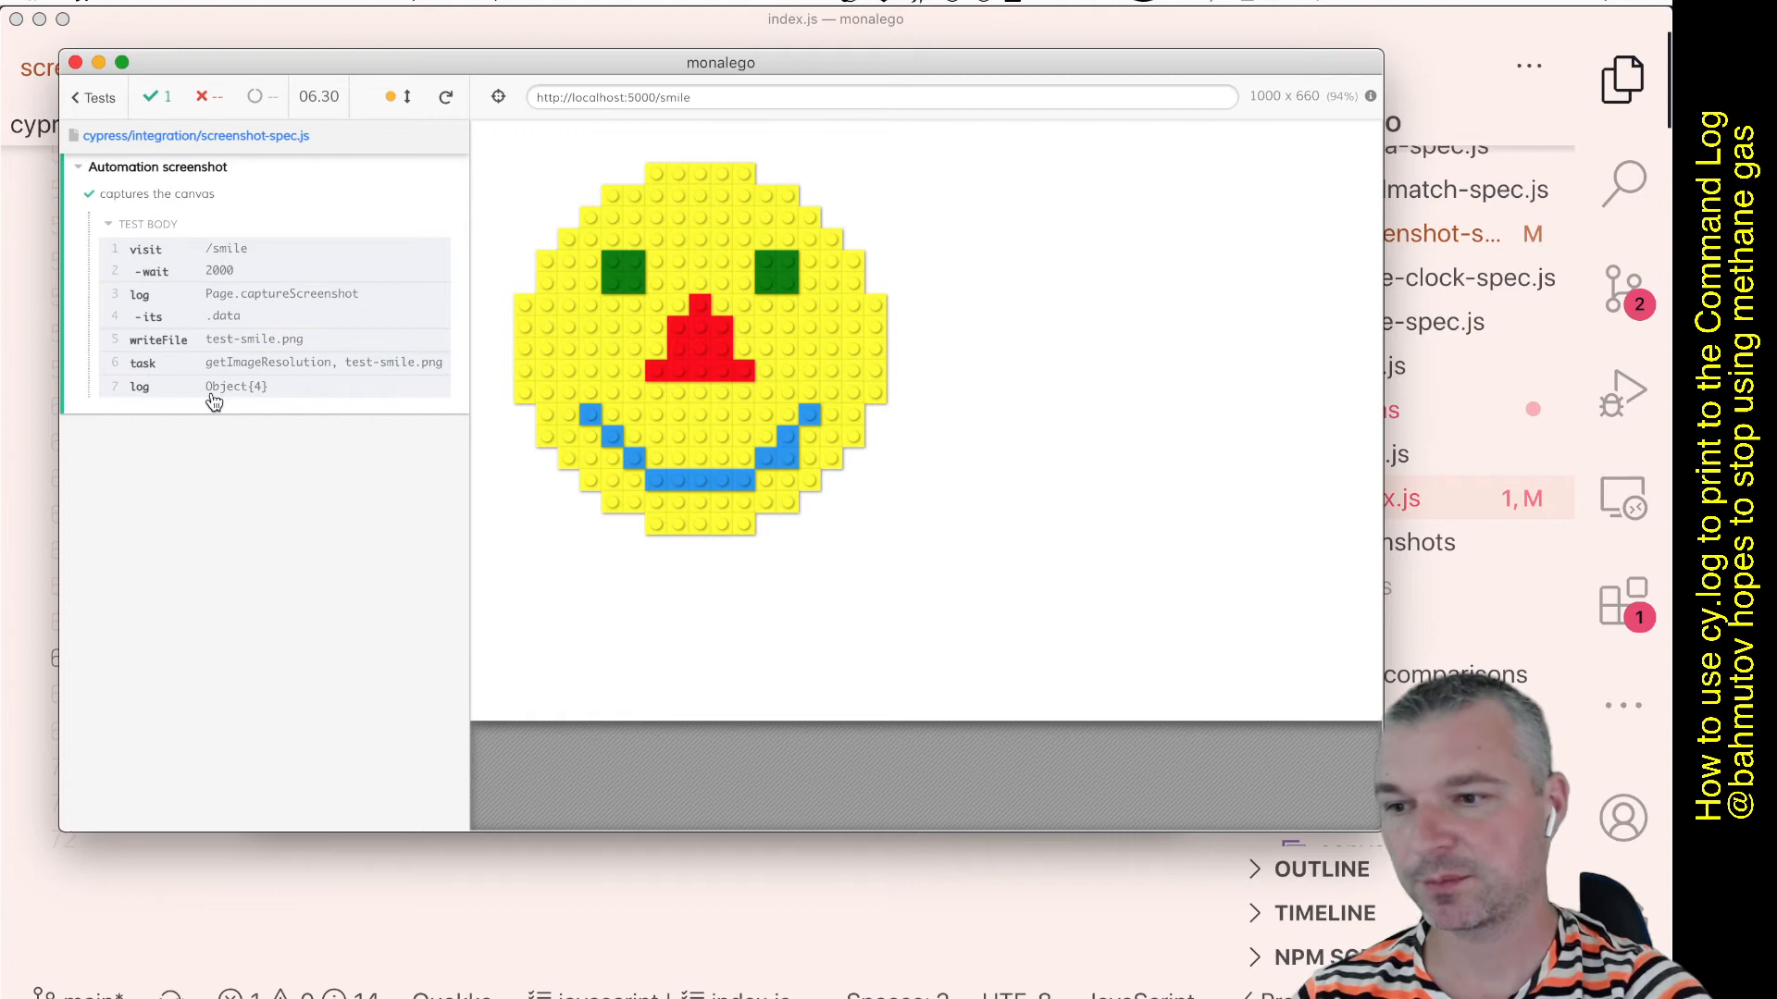
pyautogui.moveTo(252, 492)
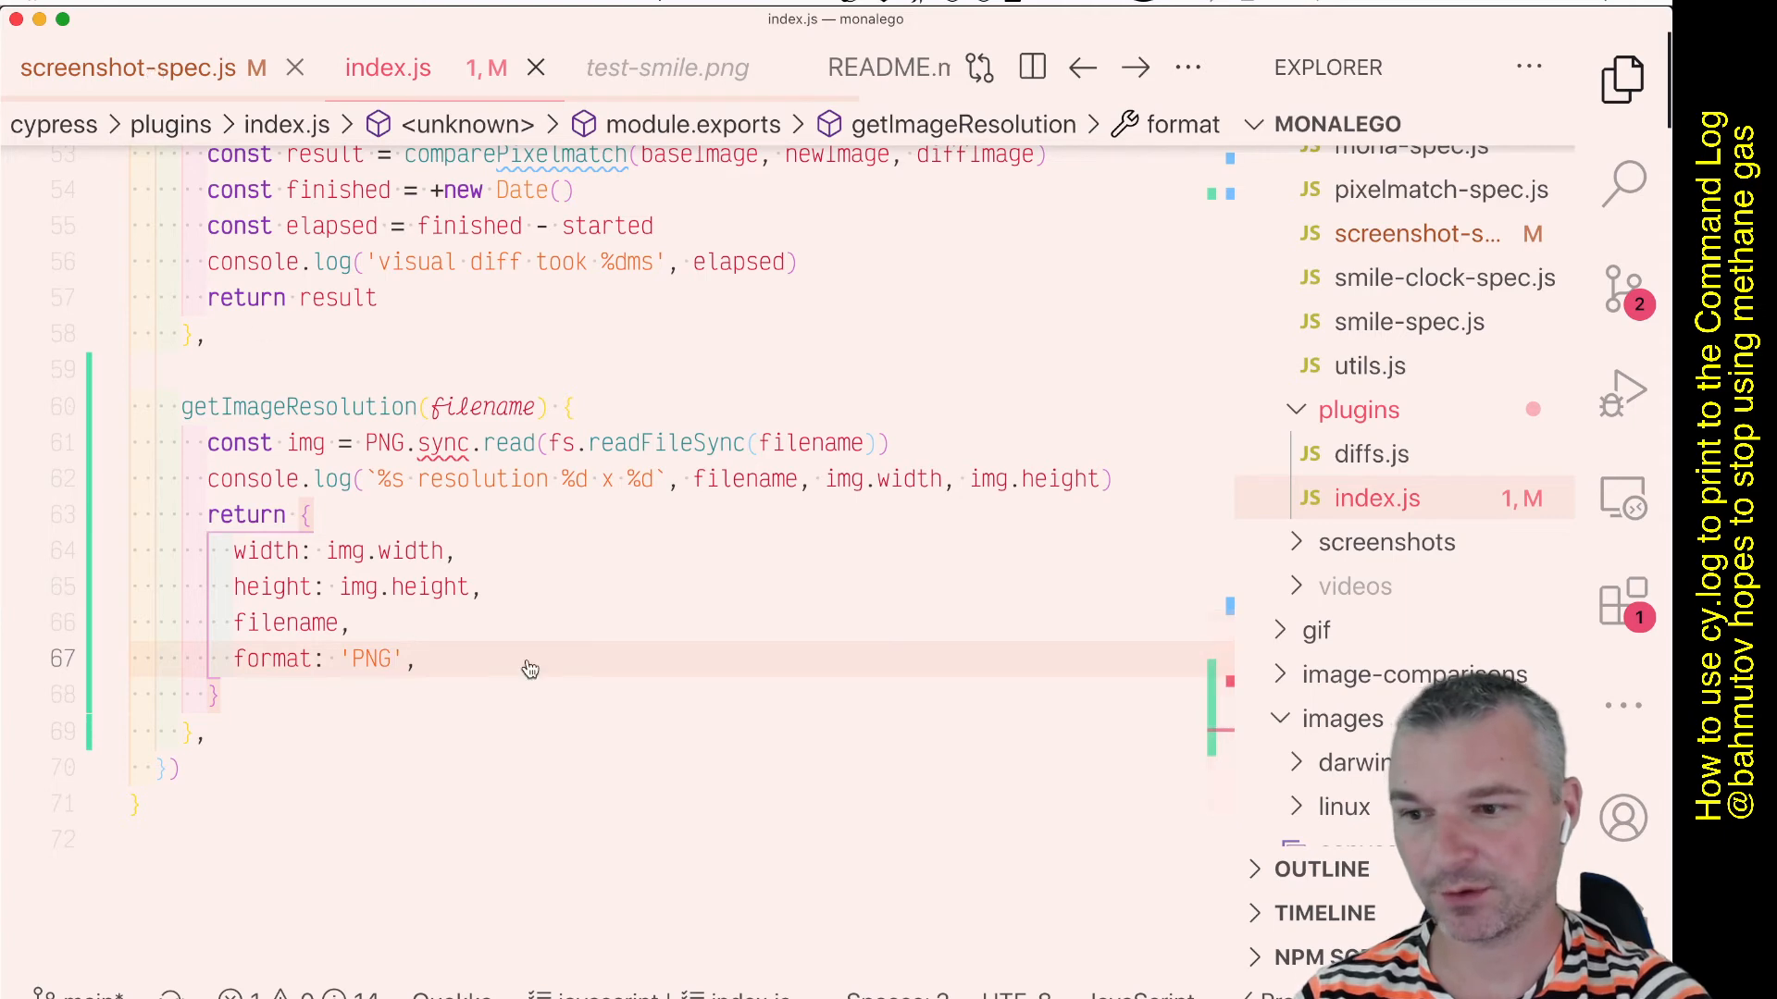
pyautogui.click(136, 68)
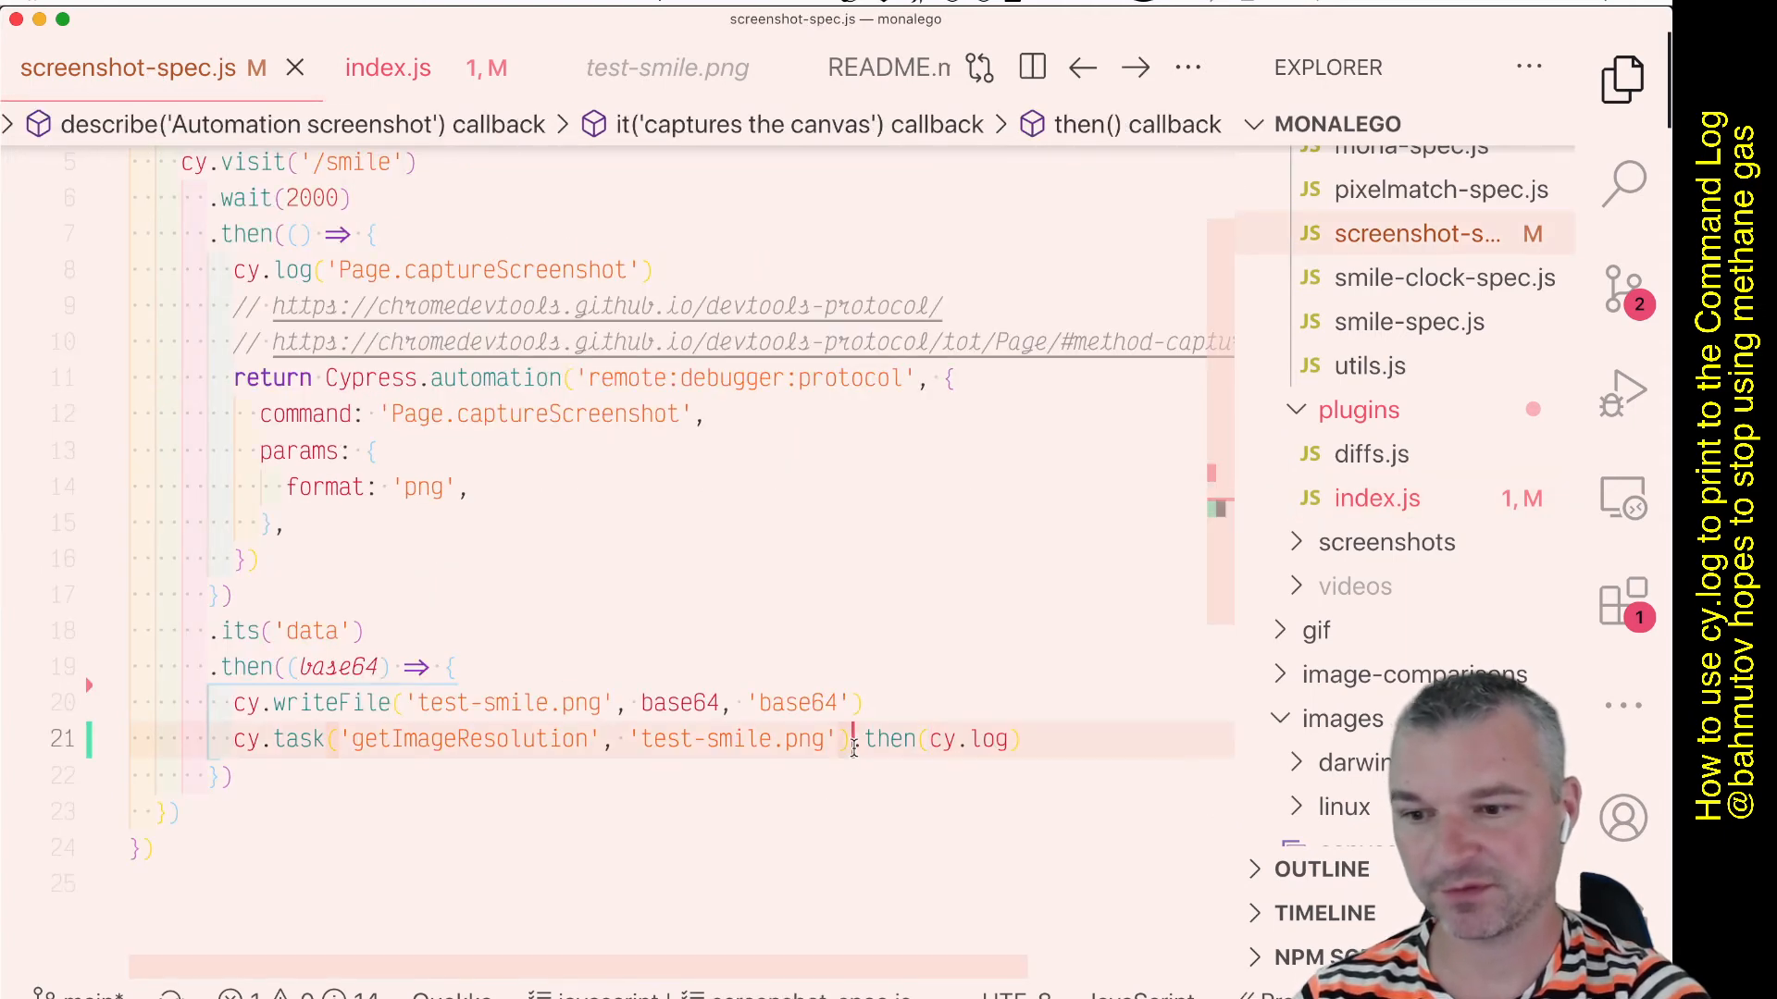
# Add a .then that JSON.stringify's the task result before cy.log so the full object is logged.
pyautogui.press('Enter')
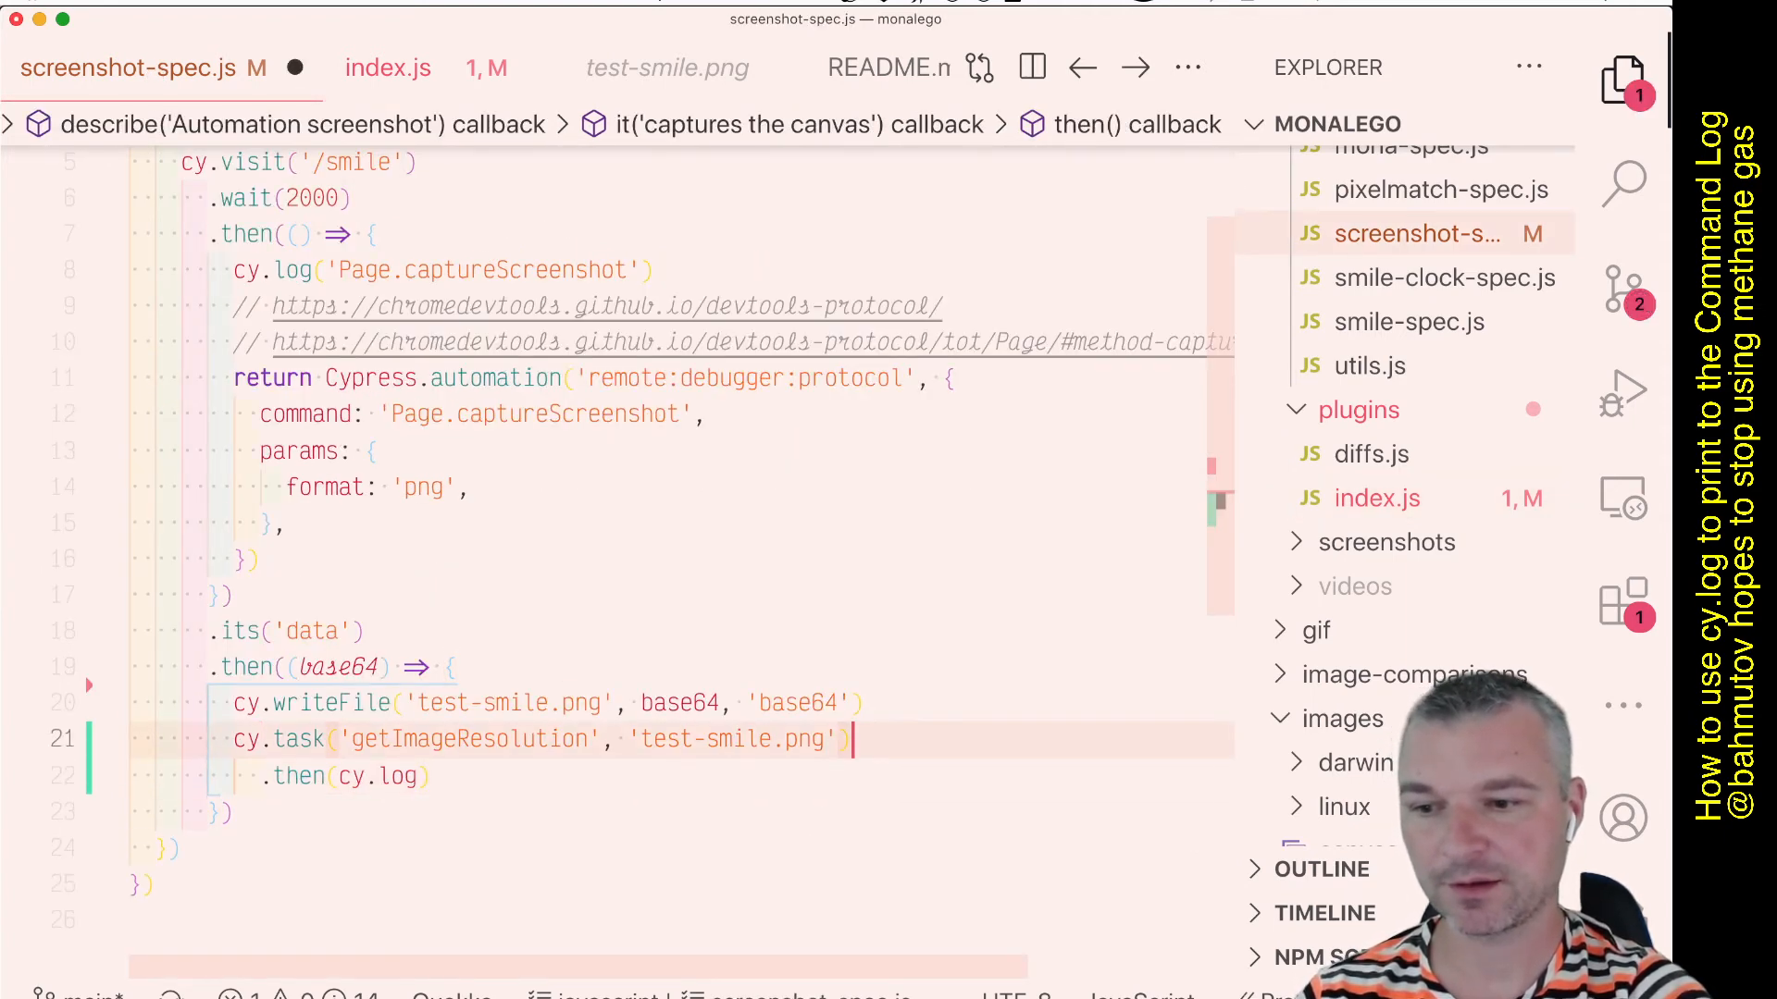
pyautogui.write('.then')
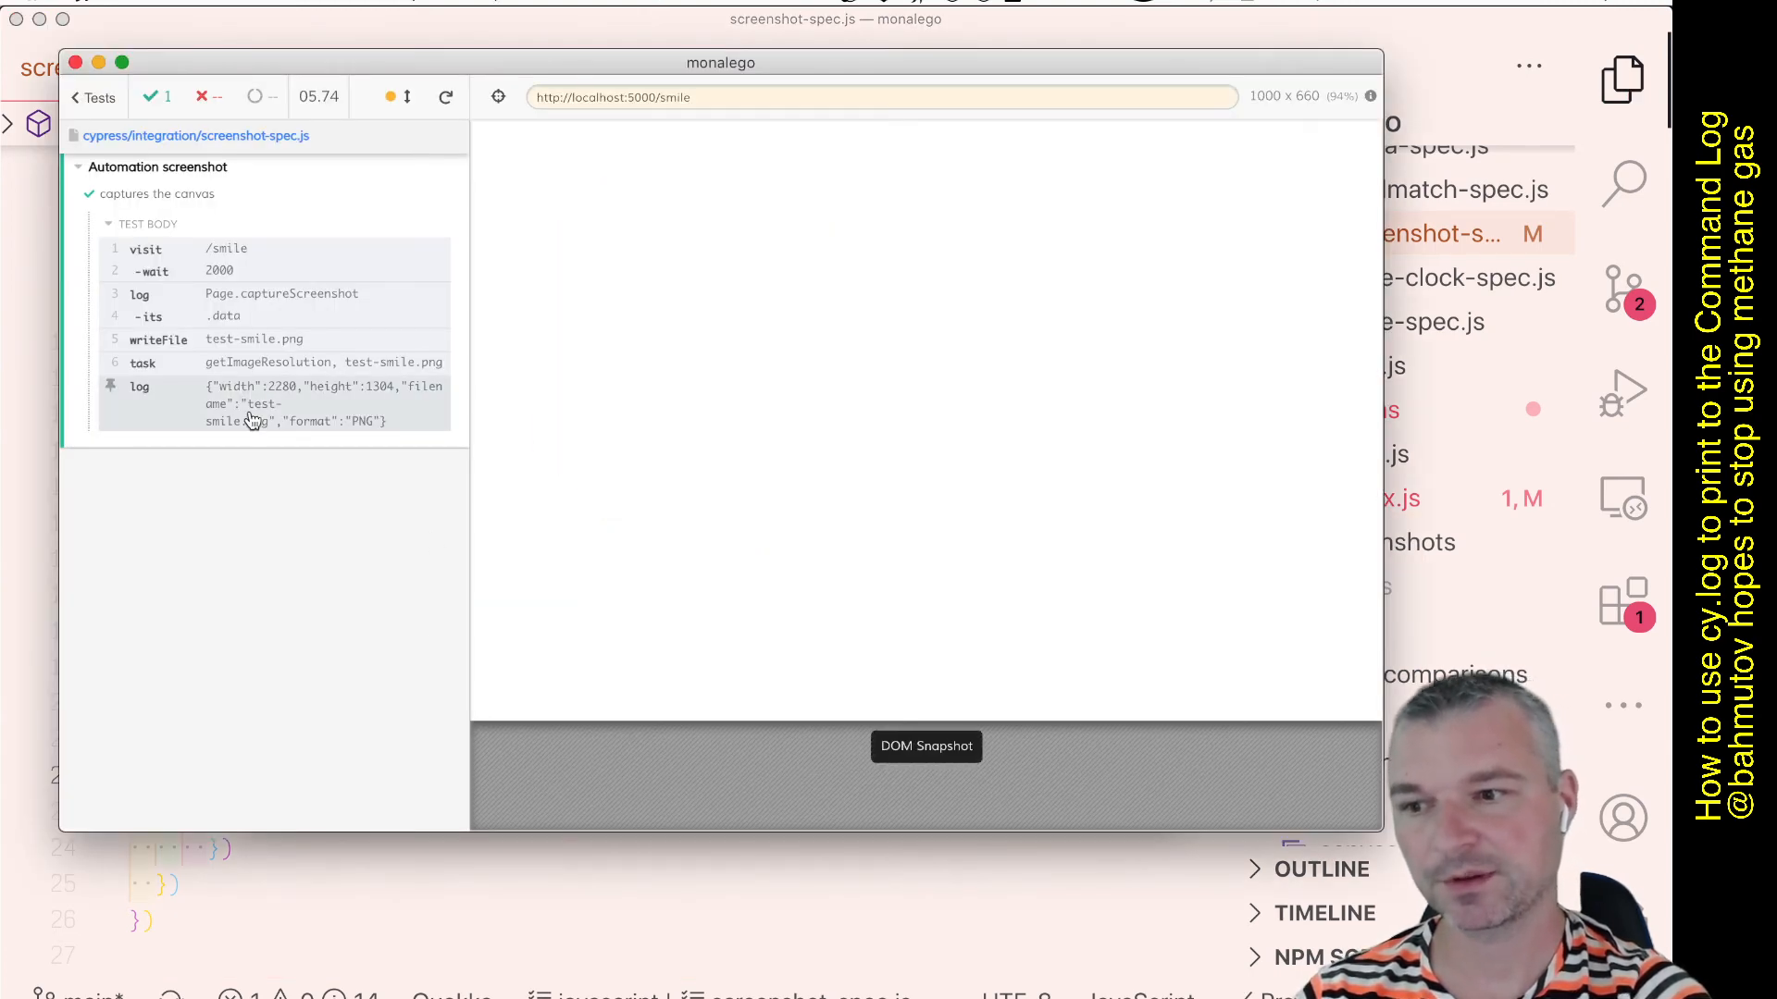
pyautogui.moveTo(309, 431)
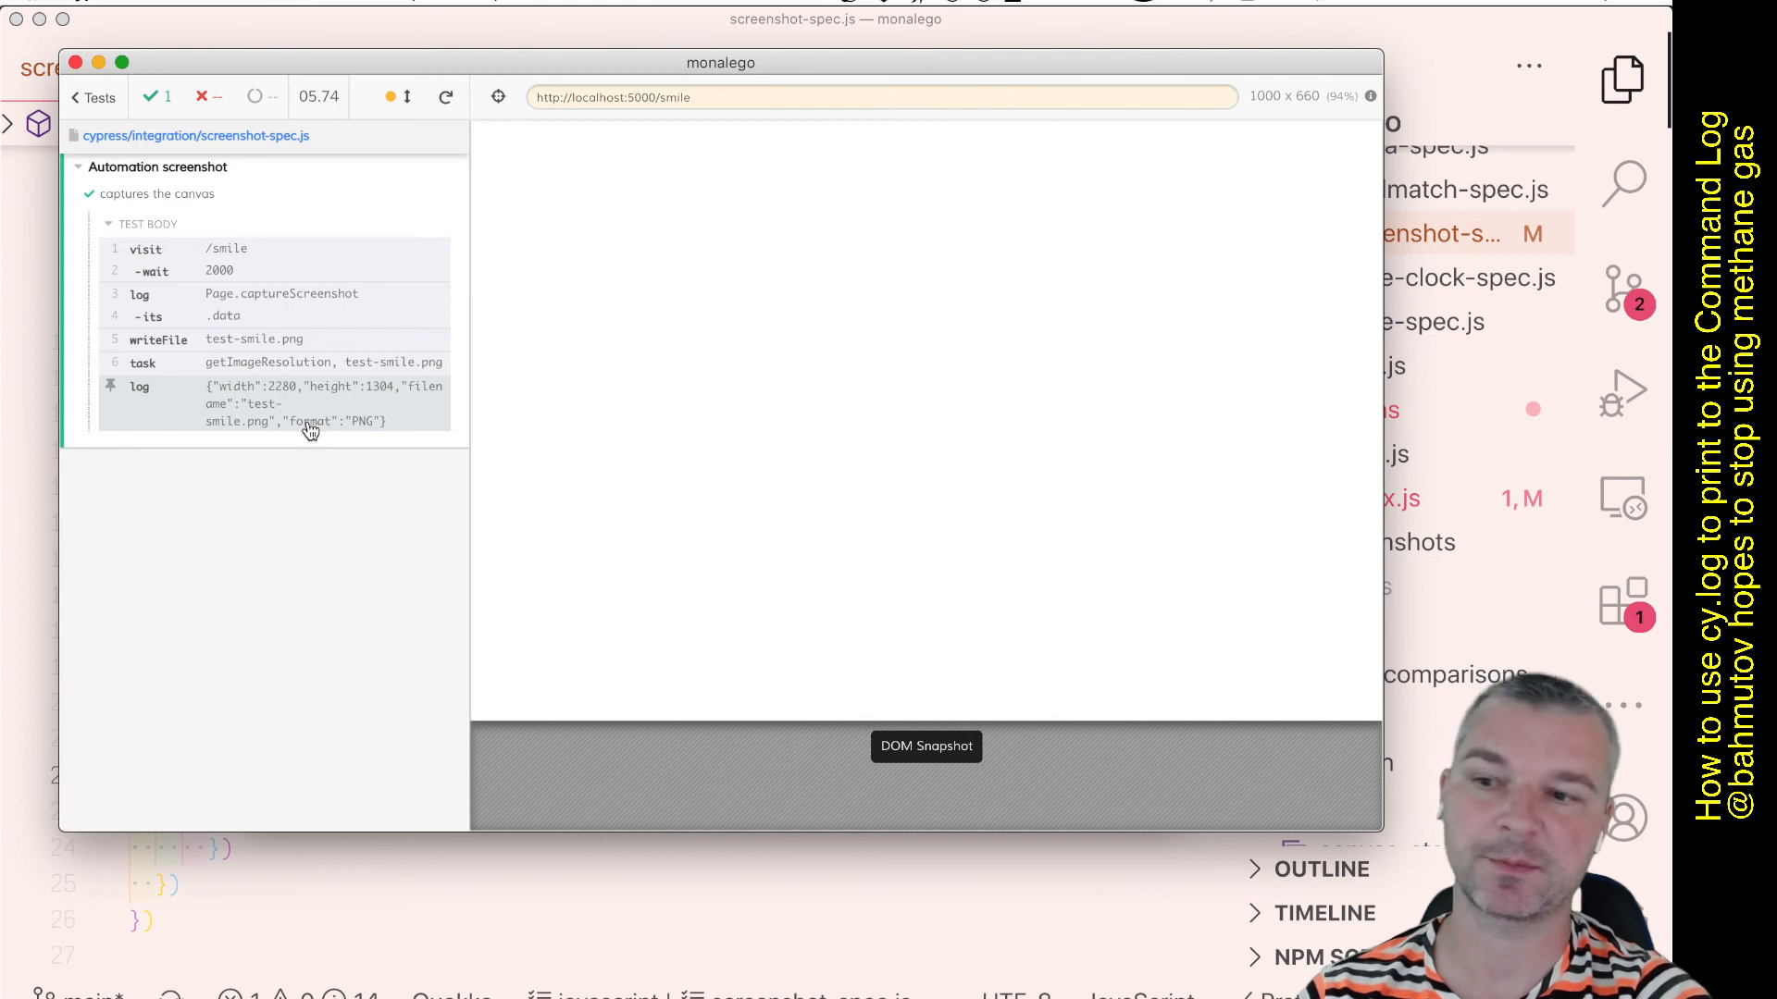